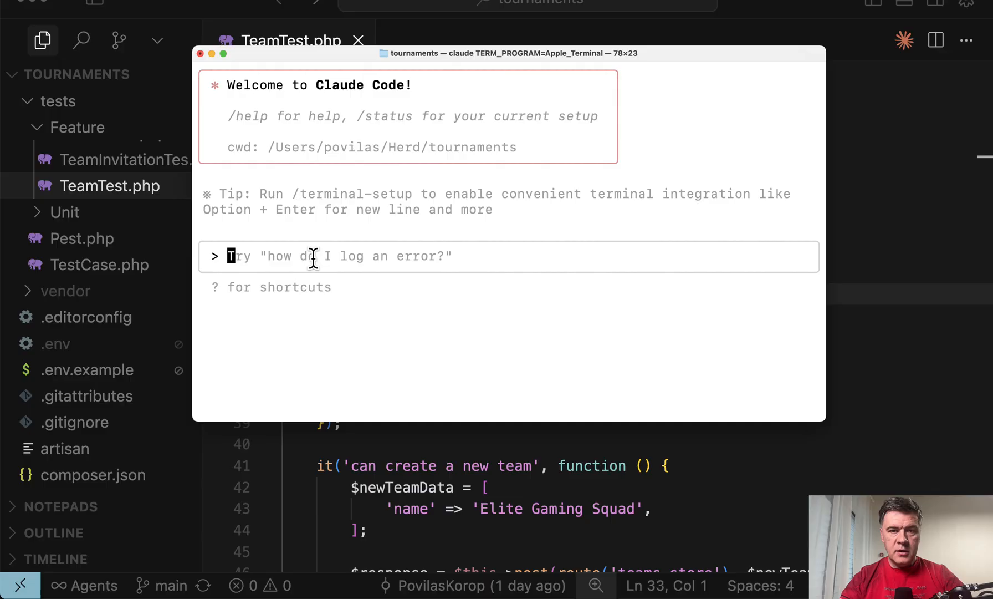
pyautogui.moveTo(335, 256)
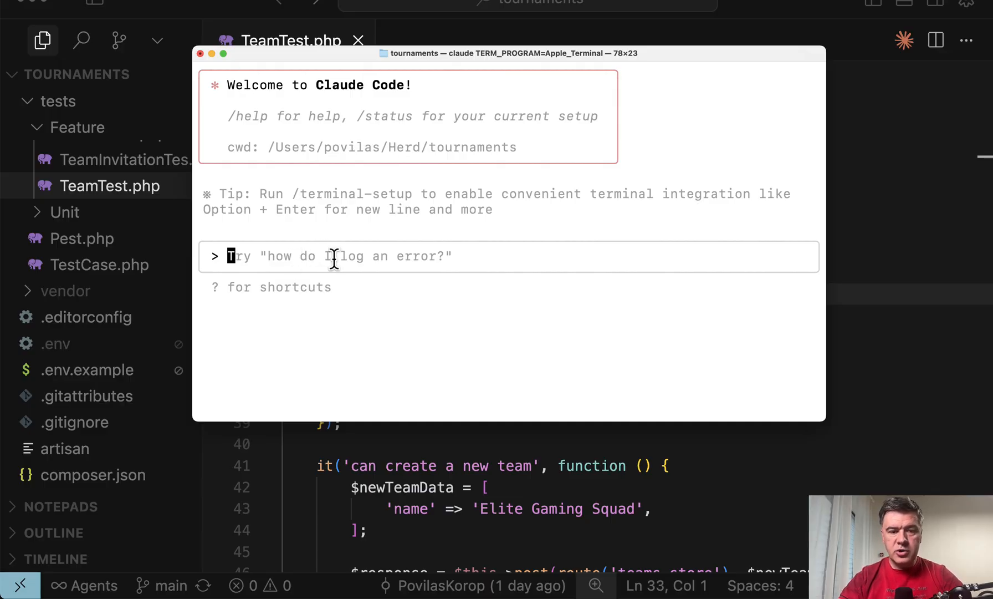
# Start typing a 'Generate ...' prompt in the standalone Claude Code session for the tournaments project
pyautogui.write('Gener')
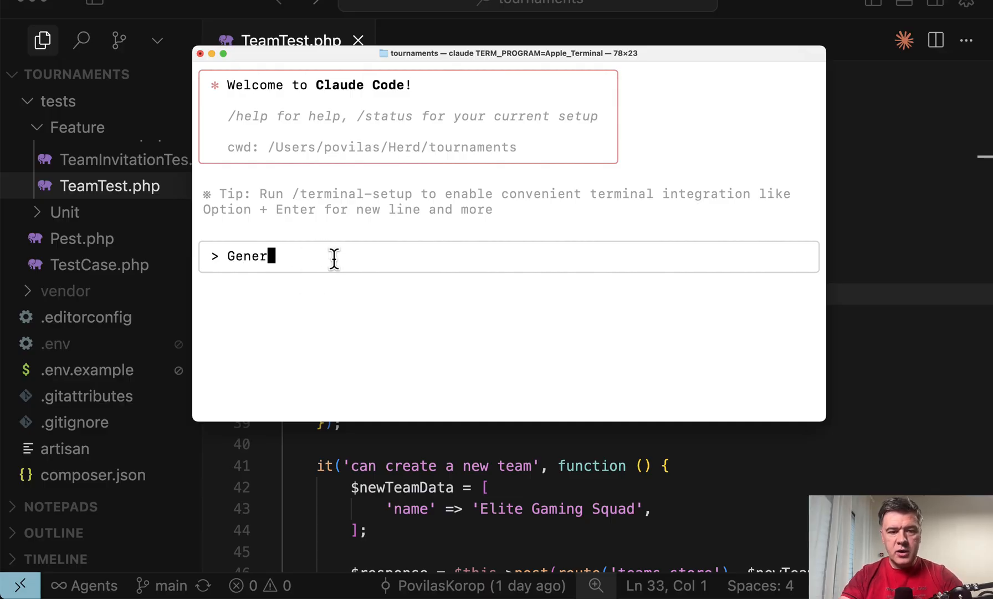
pyautogui.write('ate ...')
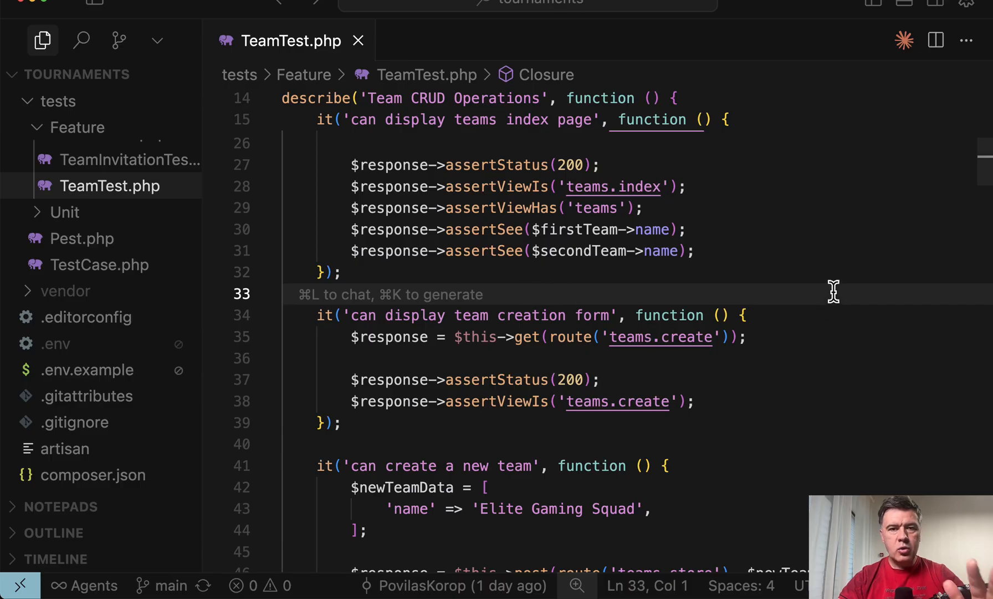
pyautogui.moveTo(872, 283)
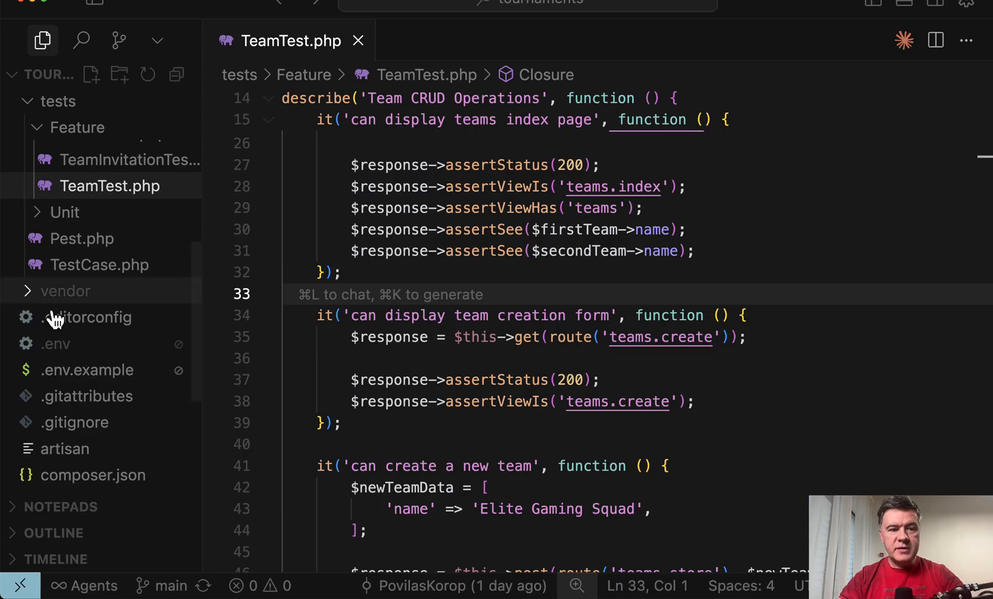
pyautogui.moveTo(768, 305)
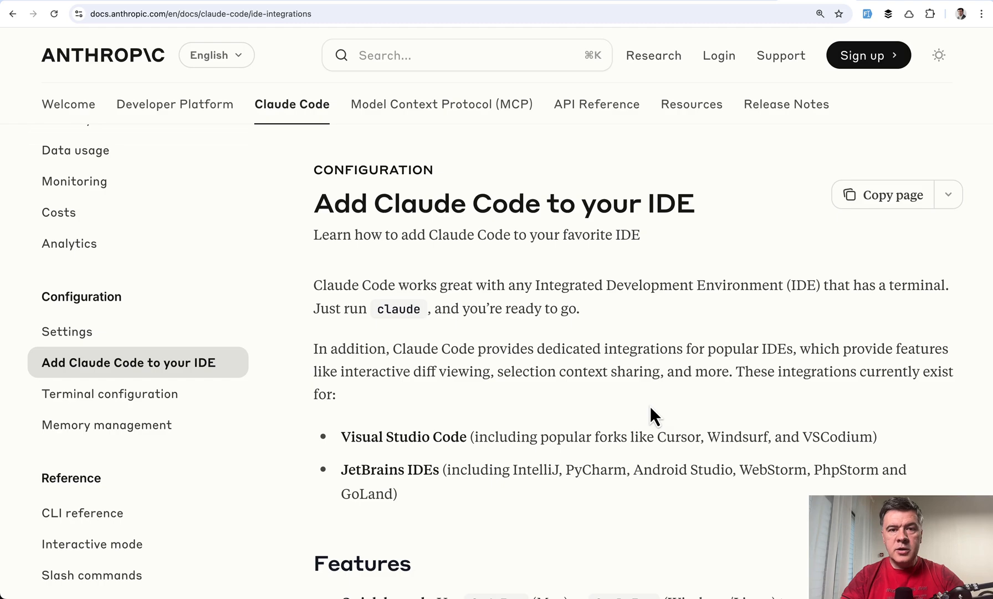
pyautogui.moveTo(554, 339)
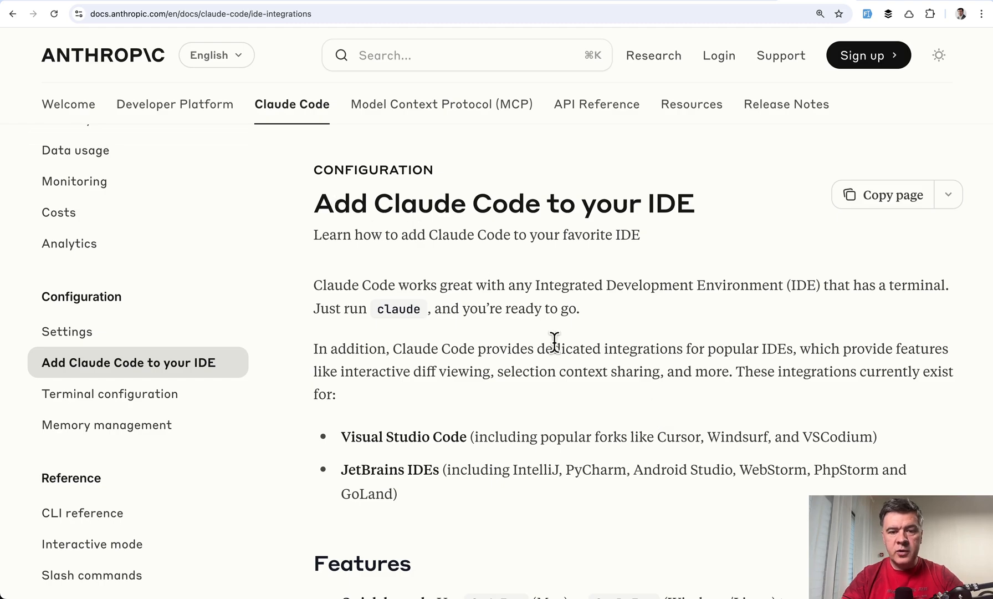
pyautogui.scroll(-3)
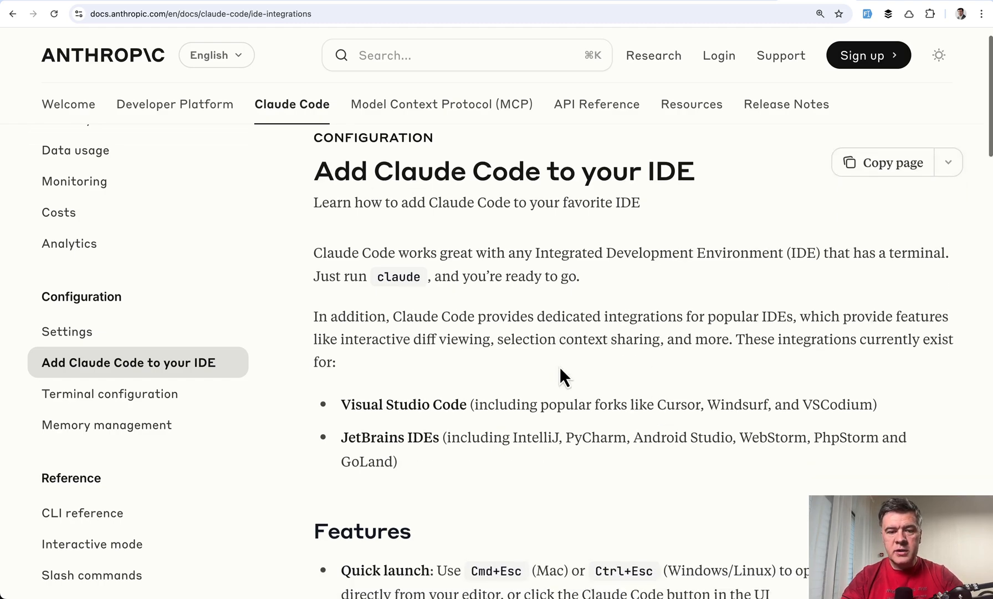
pyautogui.scroll(-3)
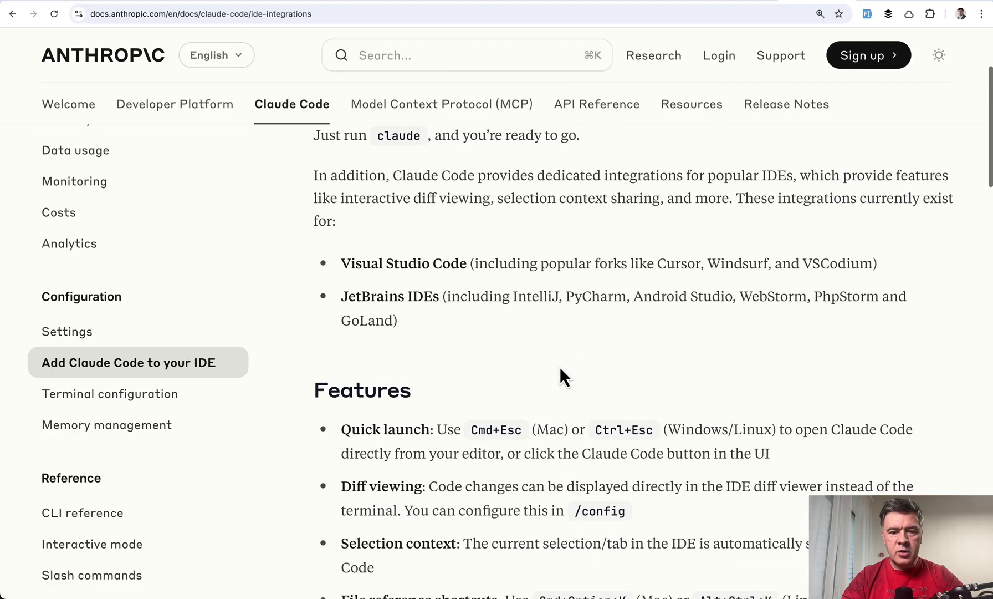
pyautogui.scroll(-3)
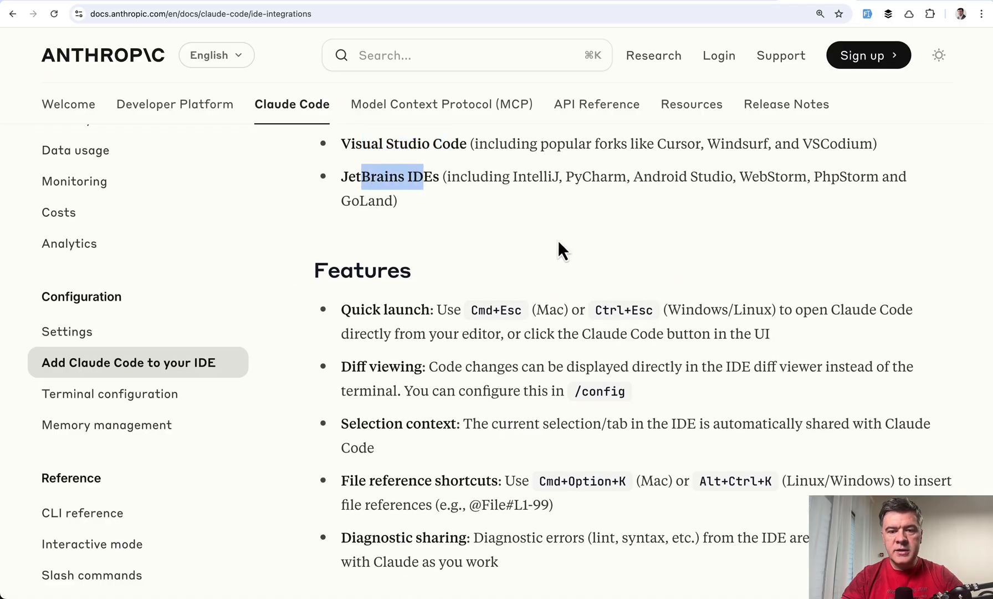
pyautogui.moveTo(561, 303)
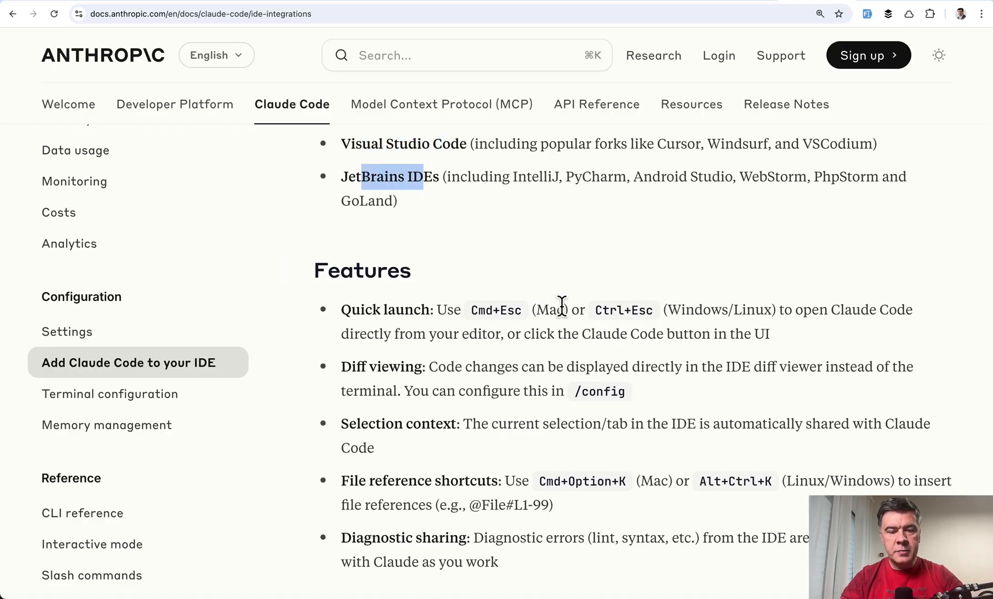
pyautogui.scroll(-3)
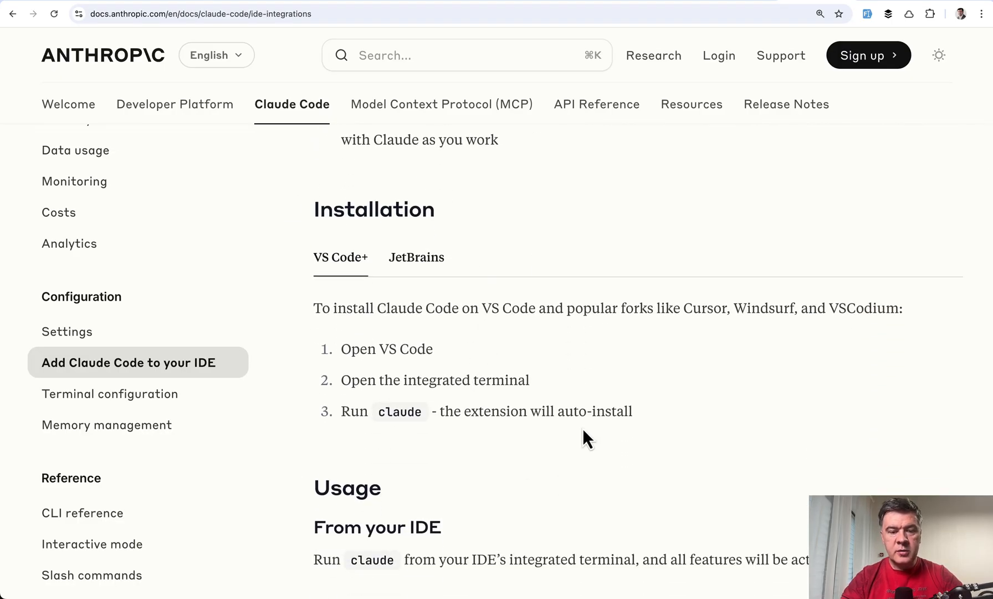
pyautogui.scroll(-3)
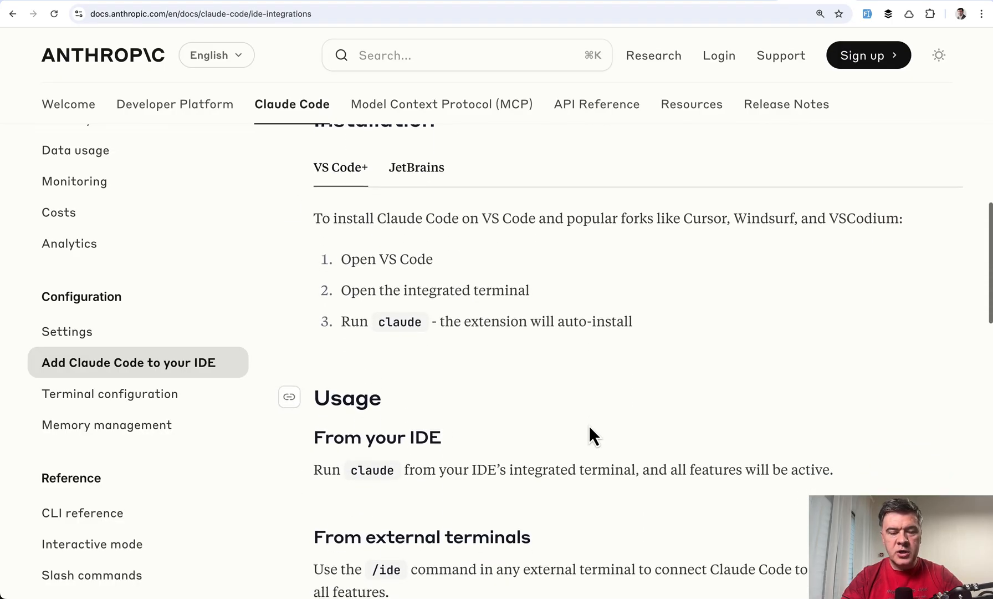
pyautogui.scroll(-3)
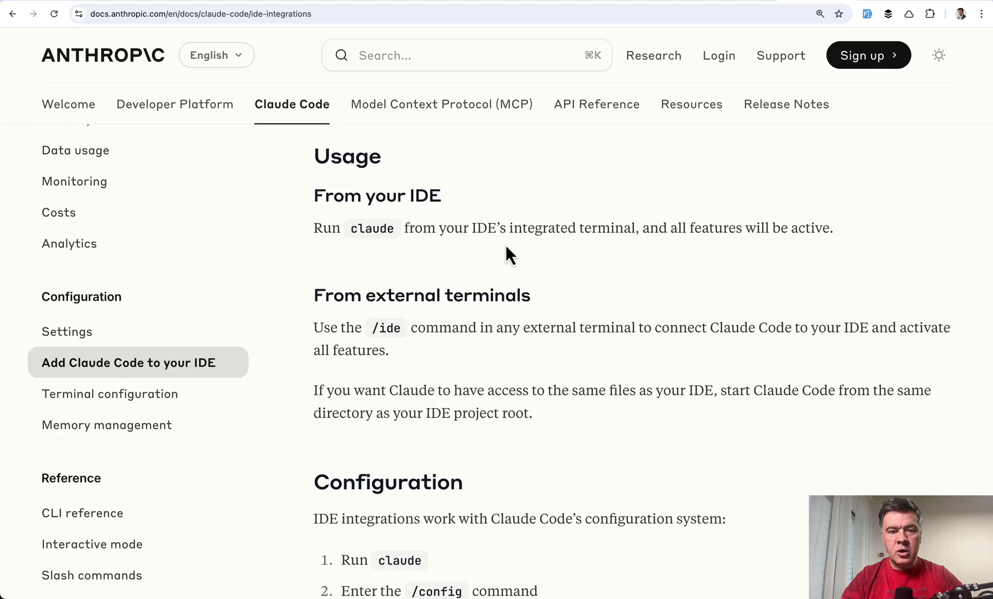
pyautogui.scroll(-3)
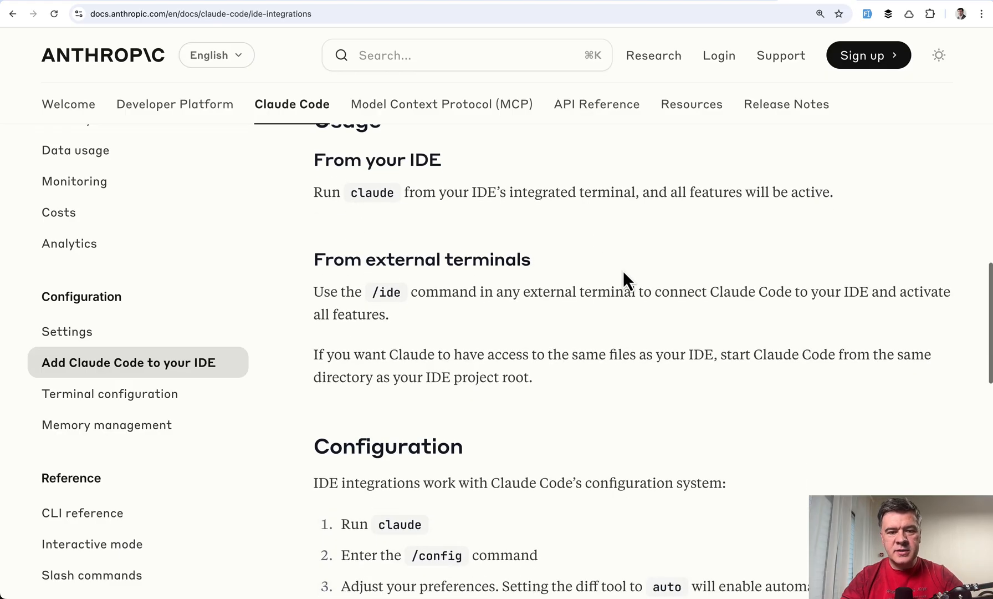
pyautogui.scroll(-3)
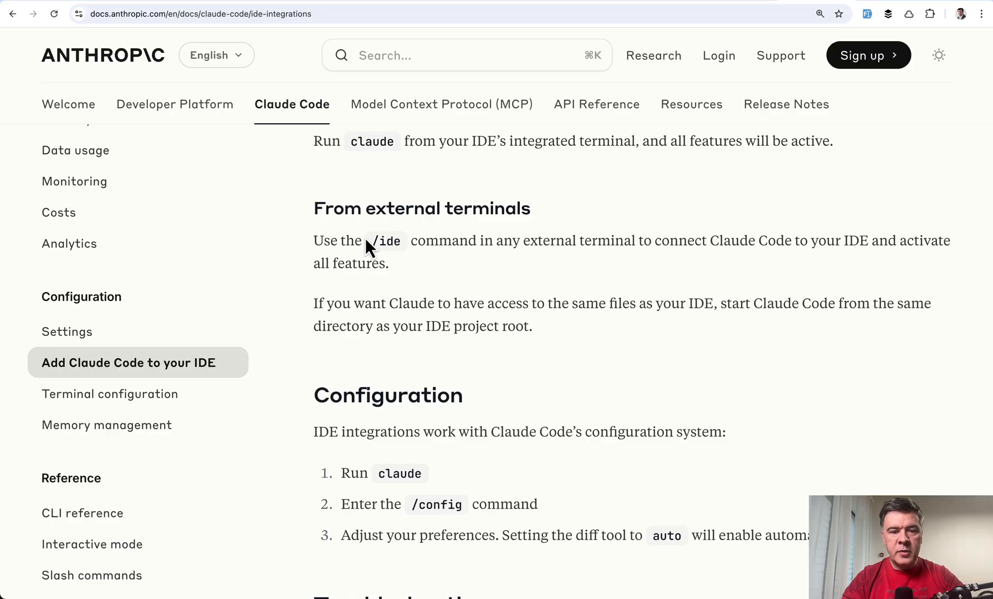
pyautogui.moveTo(510, 281)
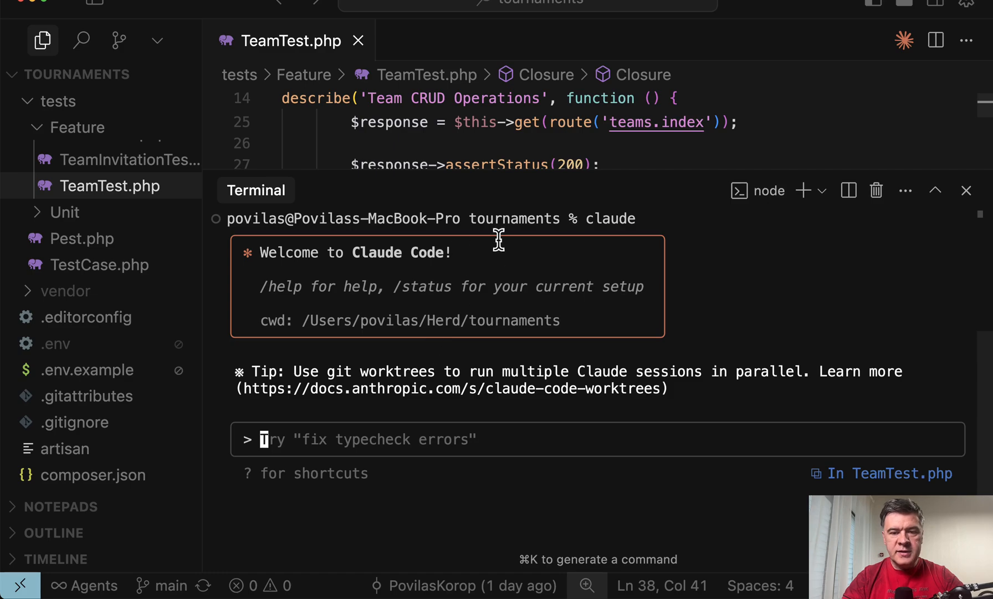
pyautogui.moveTo(417, 438)
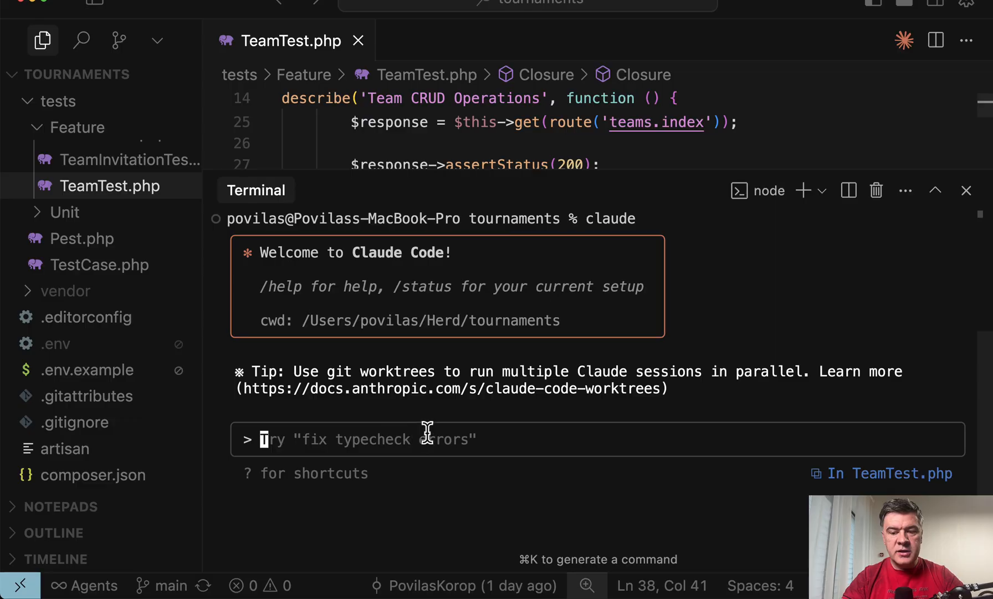
pyautogui.moveTo(795, 462)
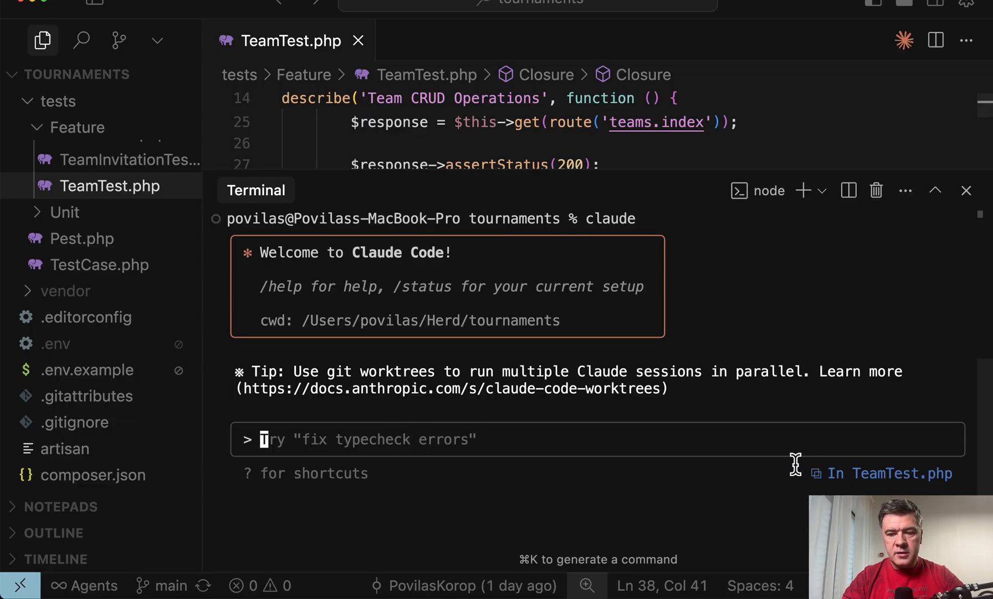
pyautogui.moveTo(458, 98)
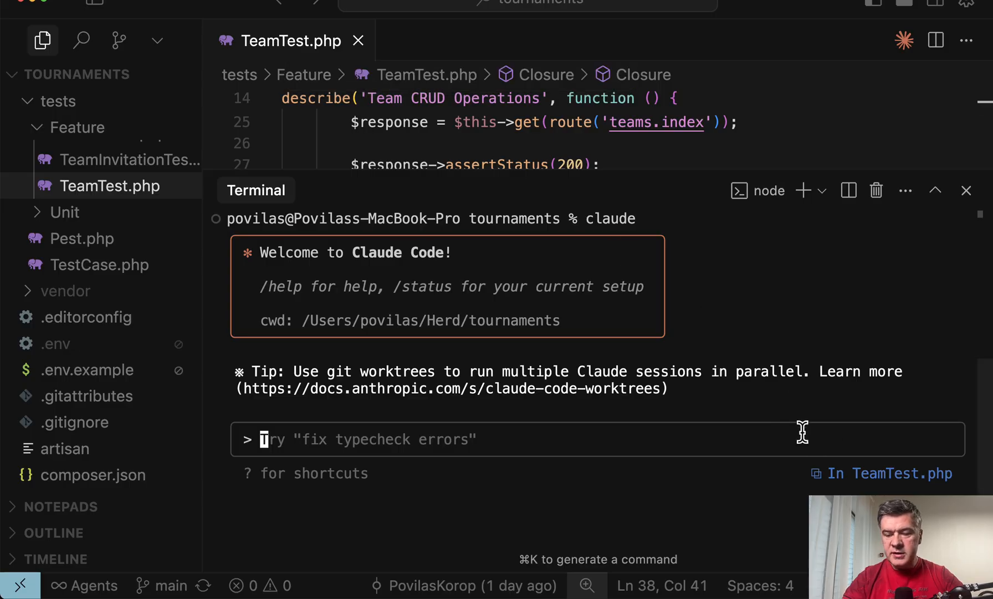
pyautogui.moveTo(843, 484)
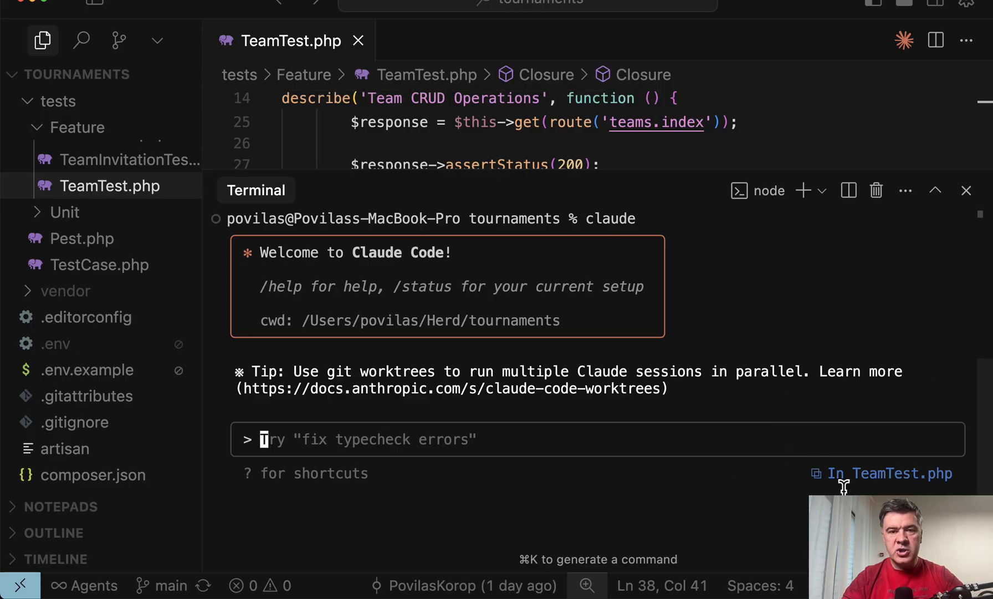
pyautogui.moveTo(858, 326)
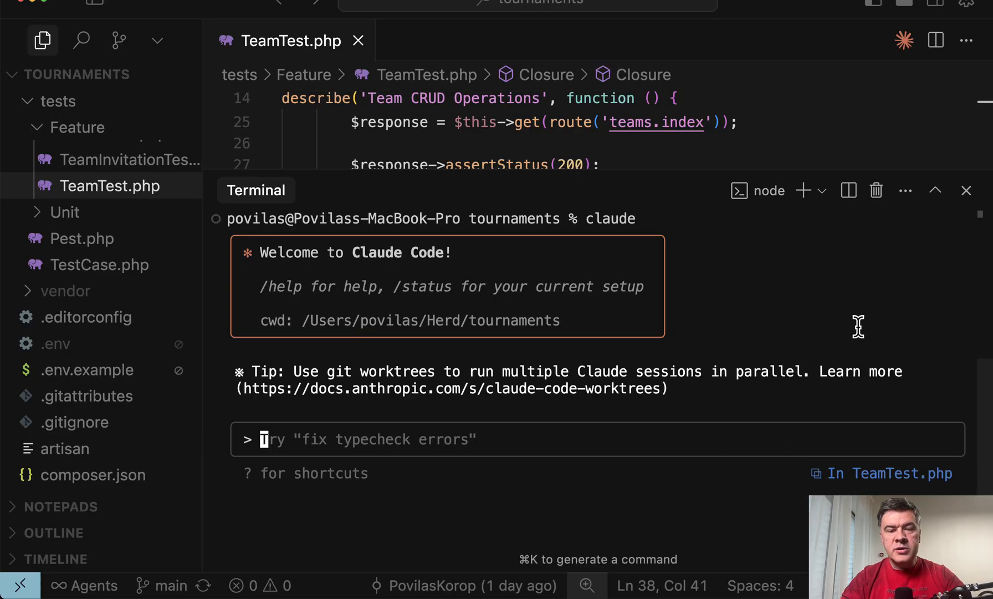
pyautogui.moveTo(753, 326)
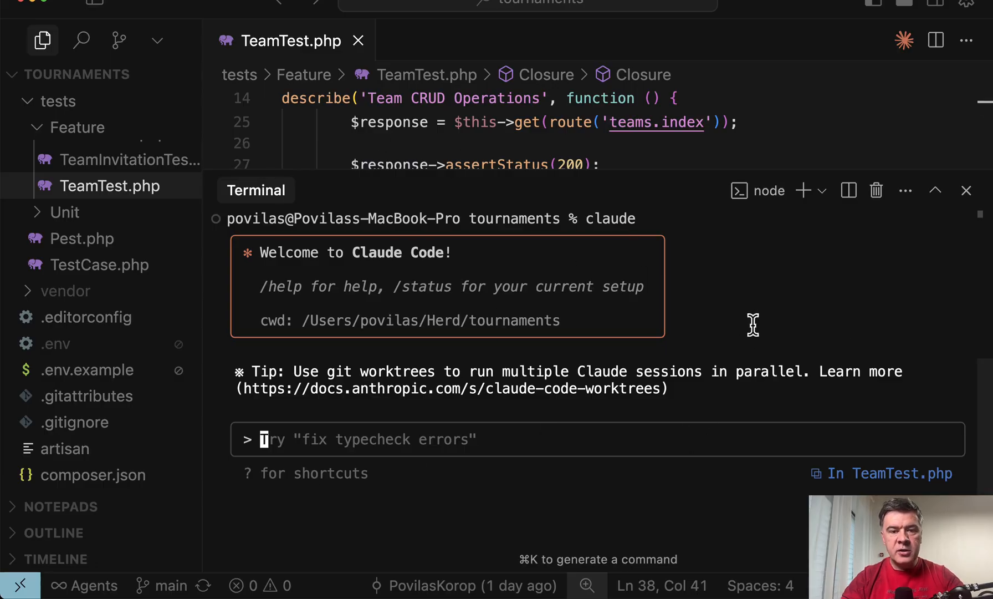
pyautogui.moveTo(800, 301)
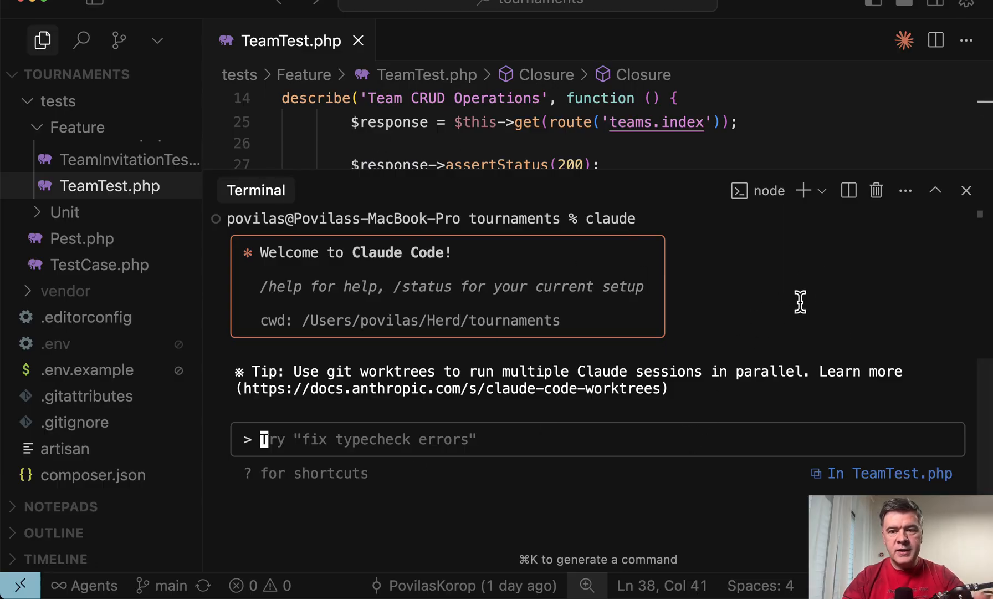
# Maximize Cursor's integrated terminal so the Claude Code session fills the editor area
pyautogui.click(906, 190)
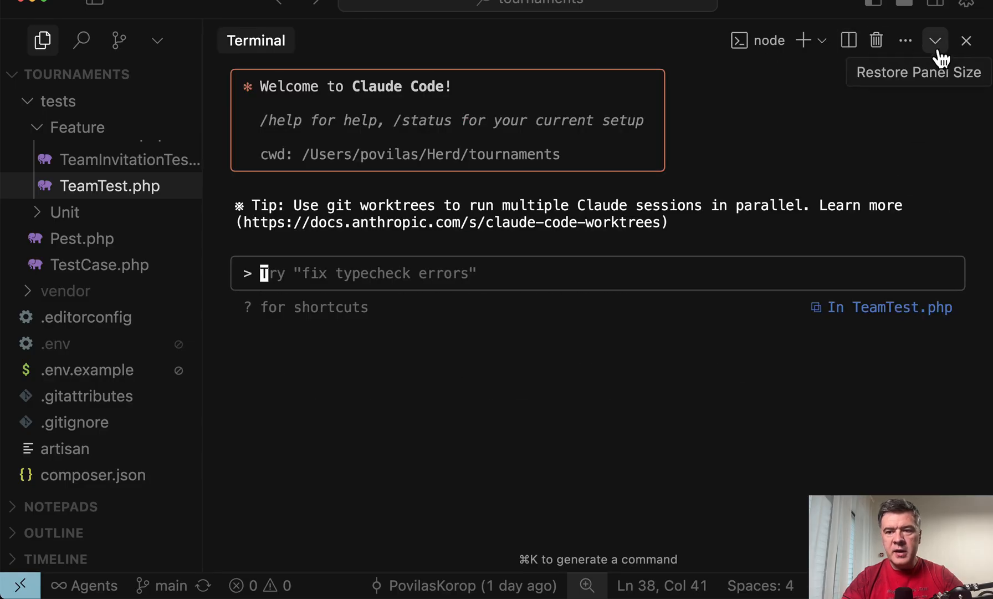
# Restore the terminal size and ask Claude Code to 'Generate Pest test to test homepage is loading correctly.'
pyautogui.click(935, 40)
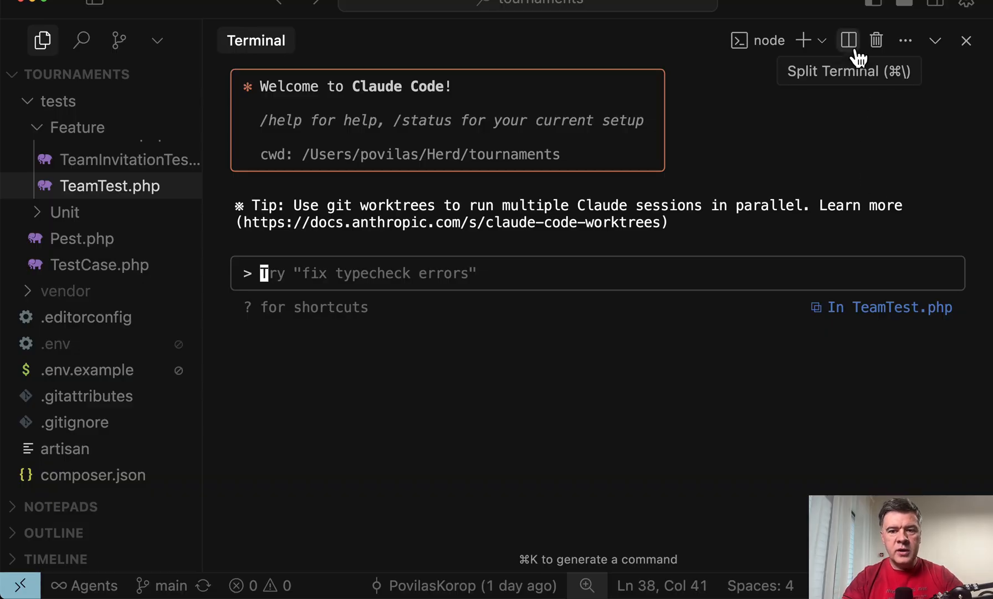
pyautogui.moveTo(506, 212)
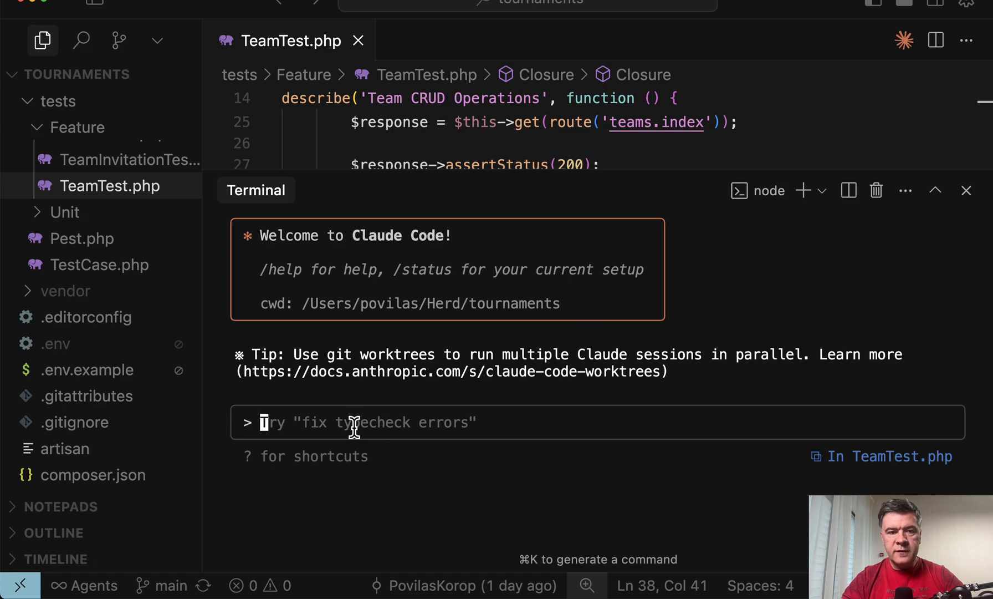
pyautogui.write('Generate Pest test to test homepage is loading correctly.')
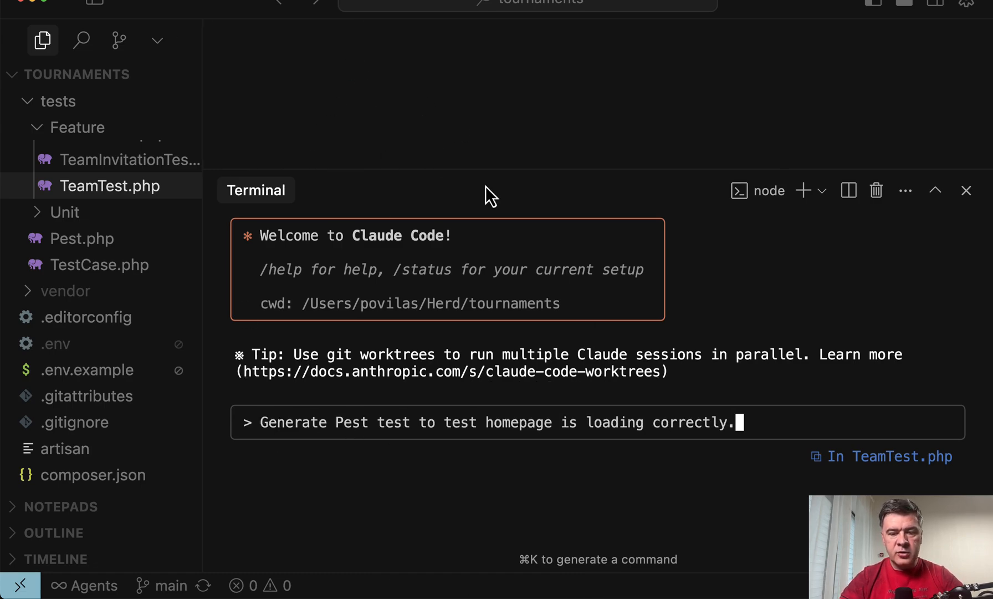
pyautogui.press('Return')
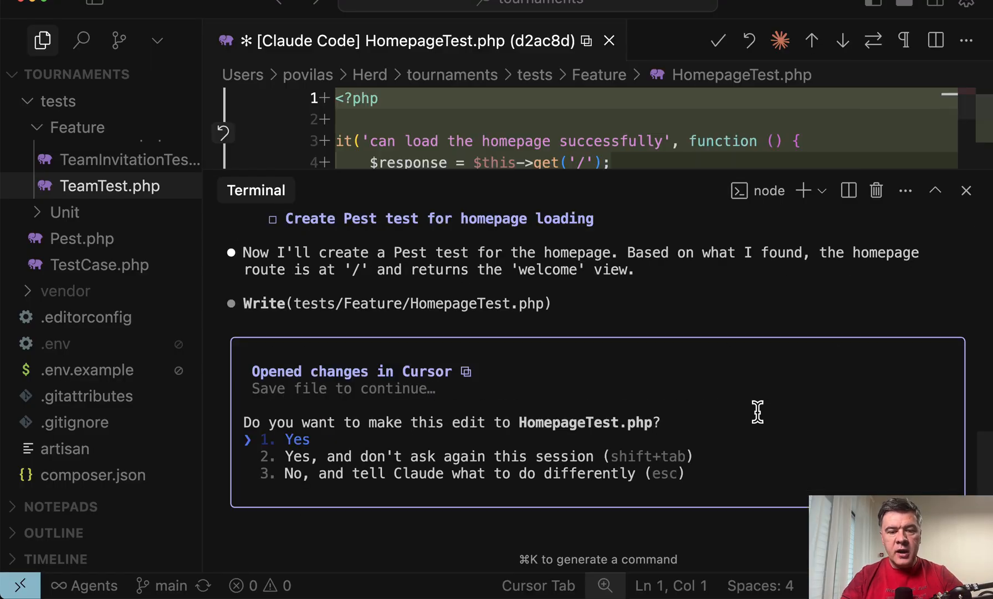
pyautogui.moveTo(606, 243)
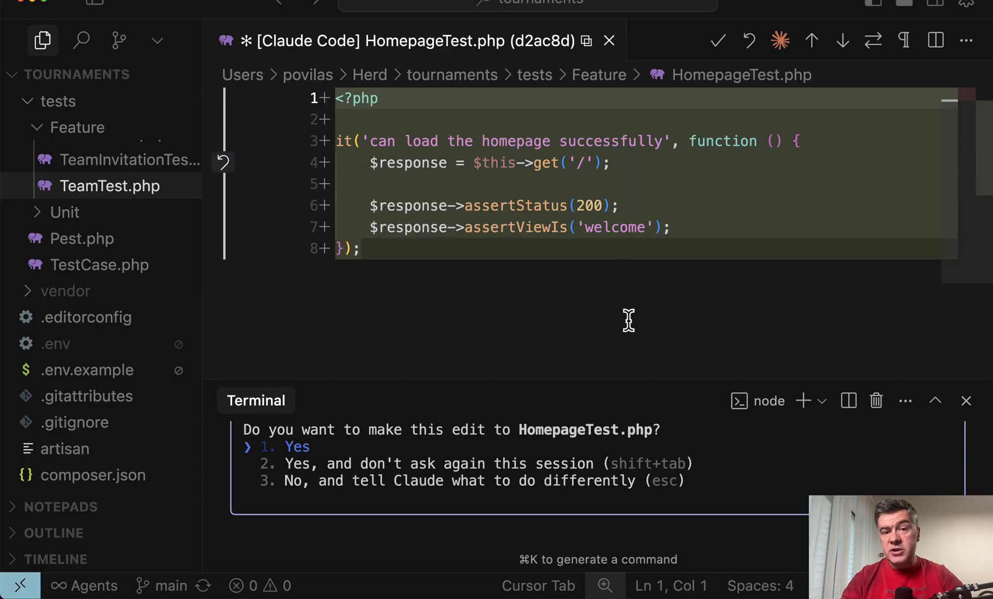
pyautogui.moveTo(428, 101)
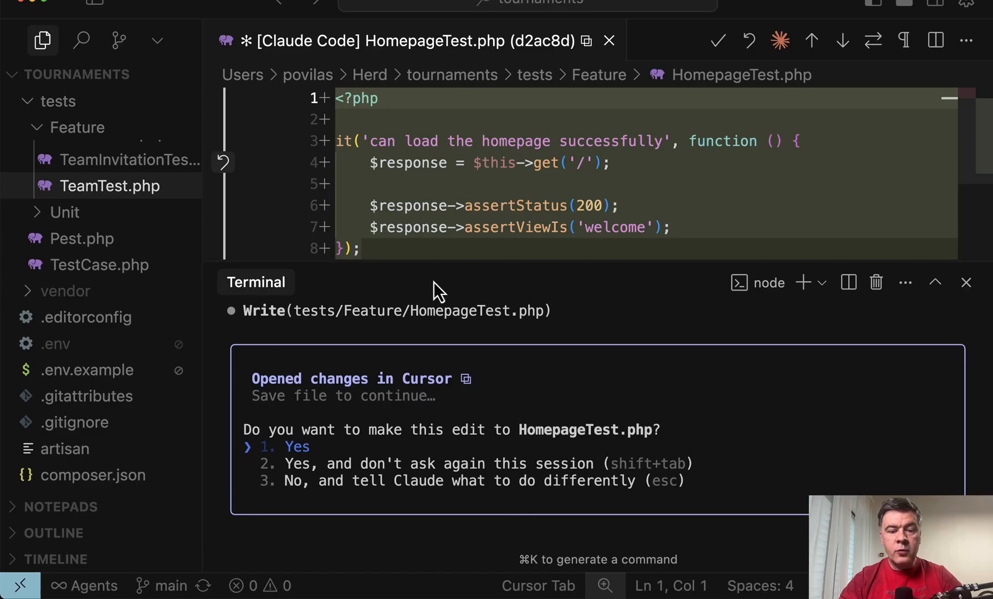
# Decline the proposed HomepageTest.php edit and return to TeamTest.php with an idle prompt
pyautogui.press('down')
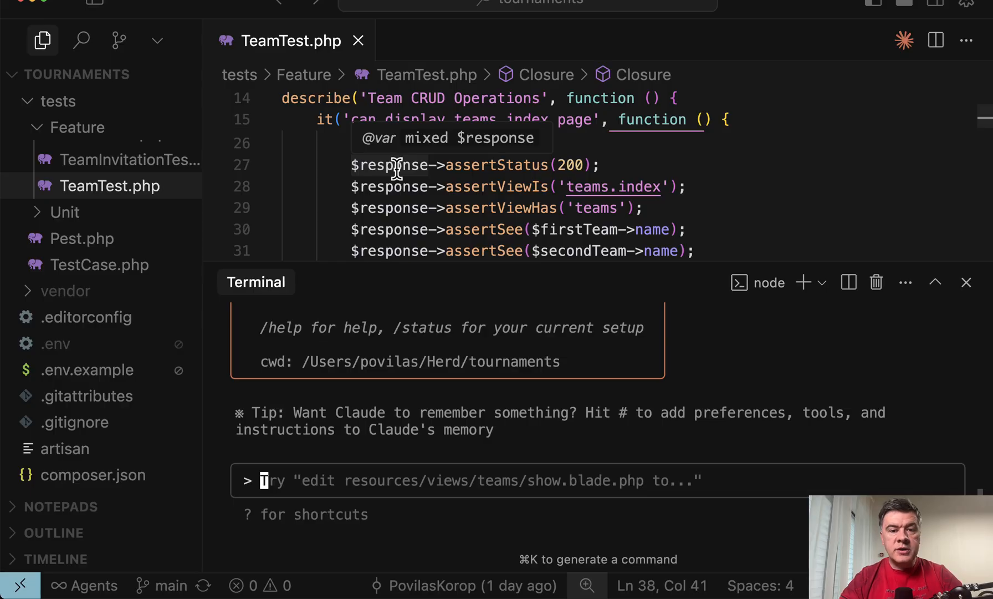
pyautogui.scroll(3)
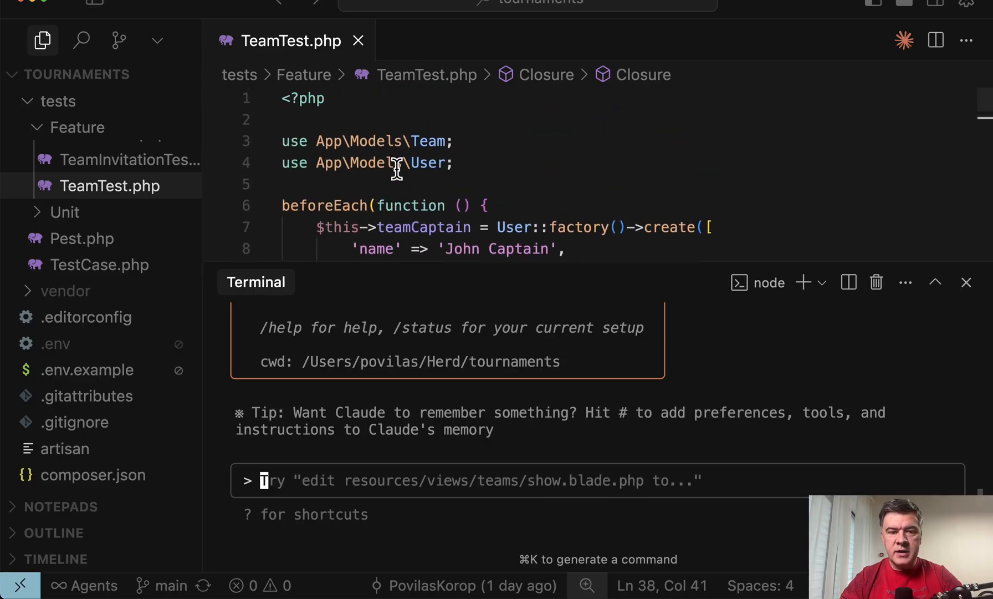
# With the beforeEach setup lines as context, maximize then restore the Claude Code terminal panel
pyautogui.scroll(-3)
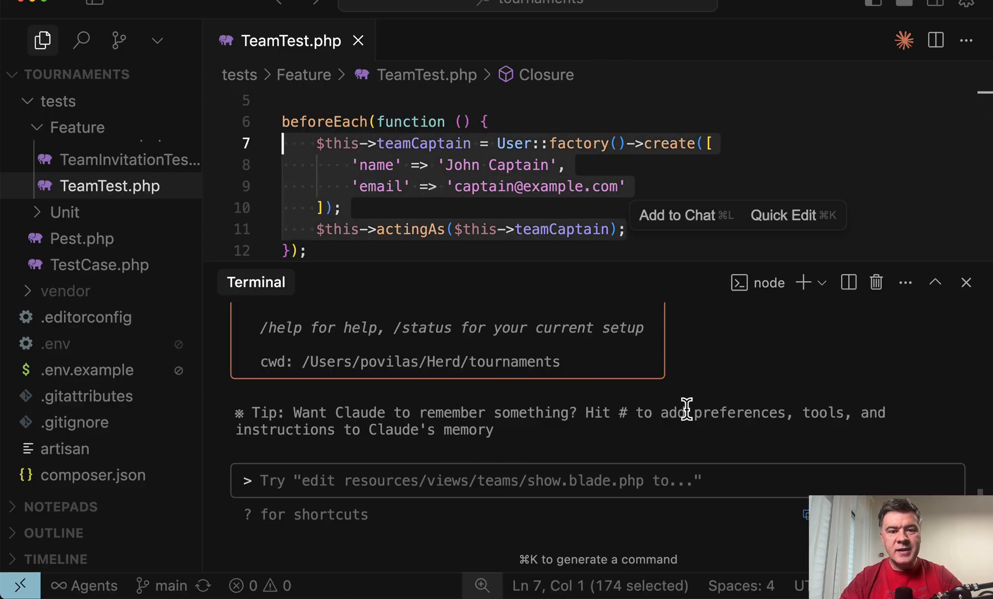
pyautogui.moveTo(684, 247)
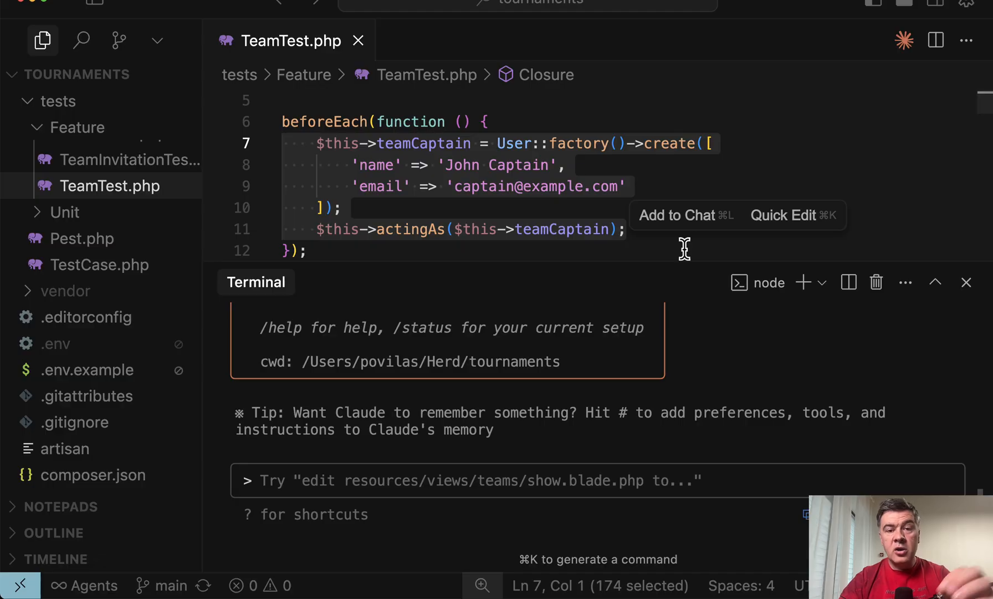
pyautogui.moveTo(937, 282)
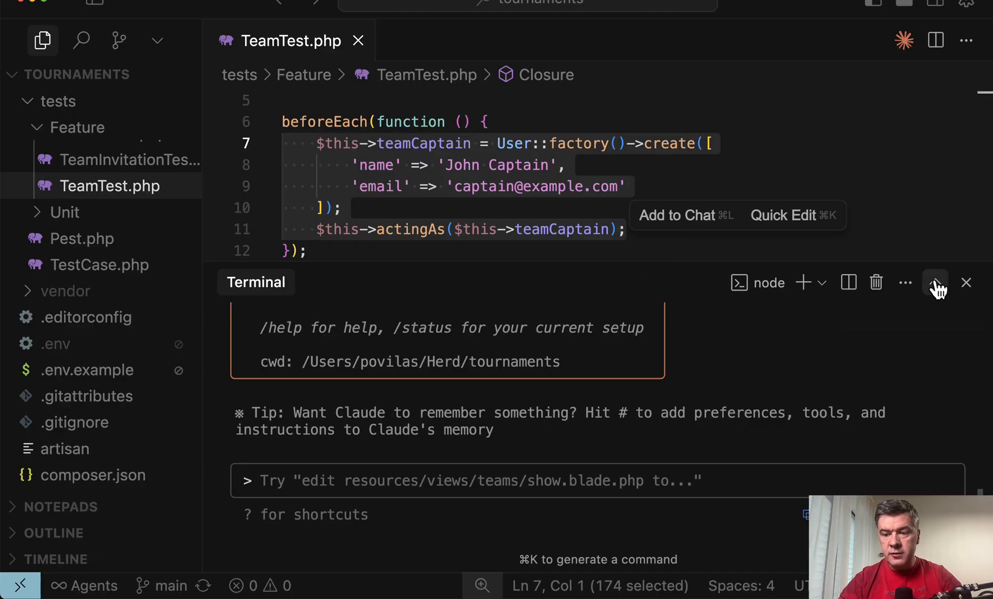
pyautogui.click(936, 282)
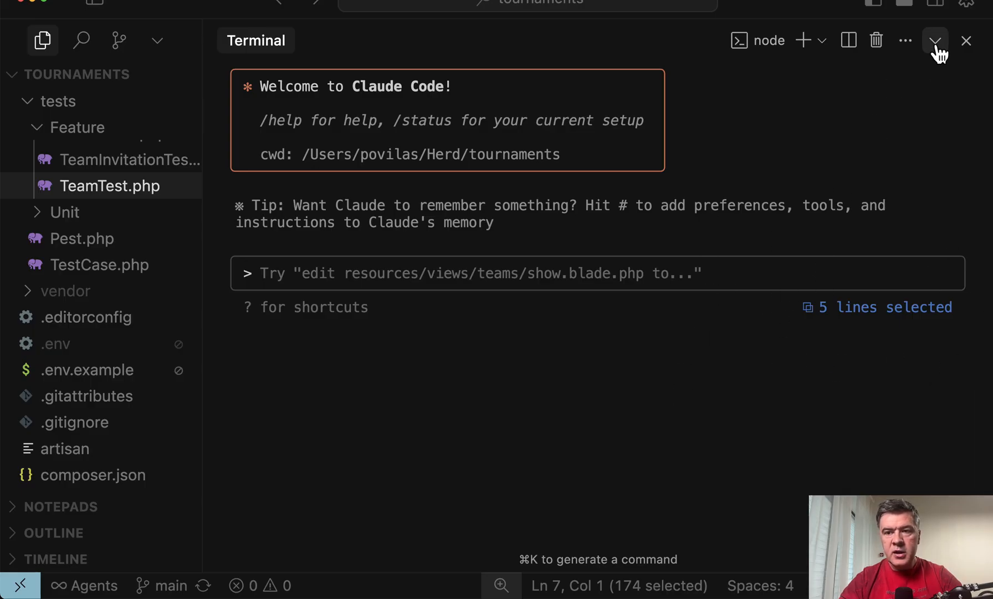
pyautogui.click(936, 41)
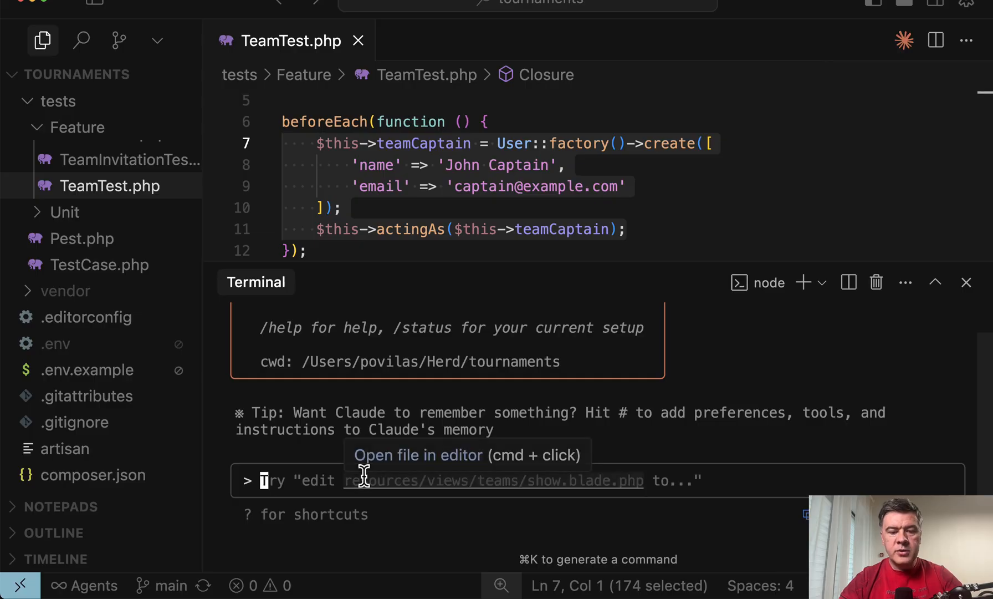
pyautogui.moveTo(283, 484)
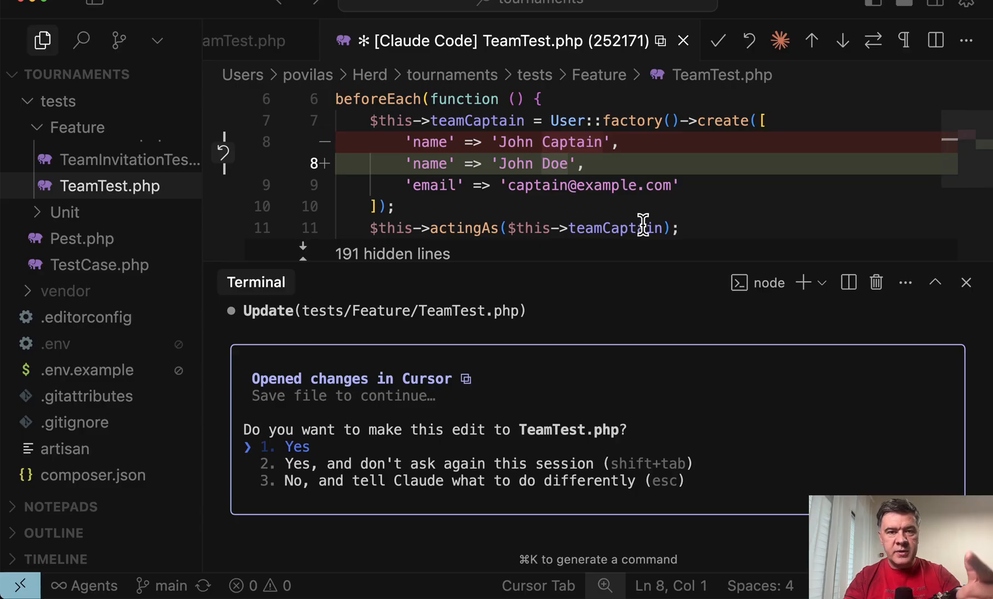
pyautogui.moveTo(396, 136)
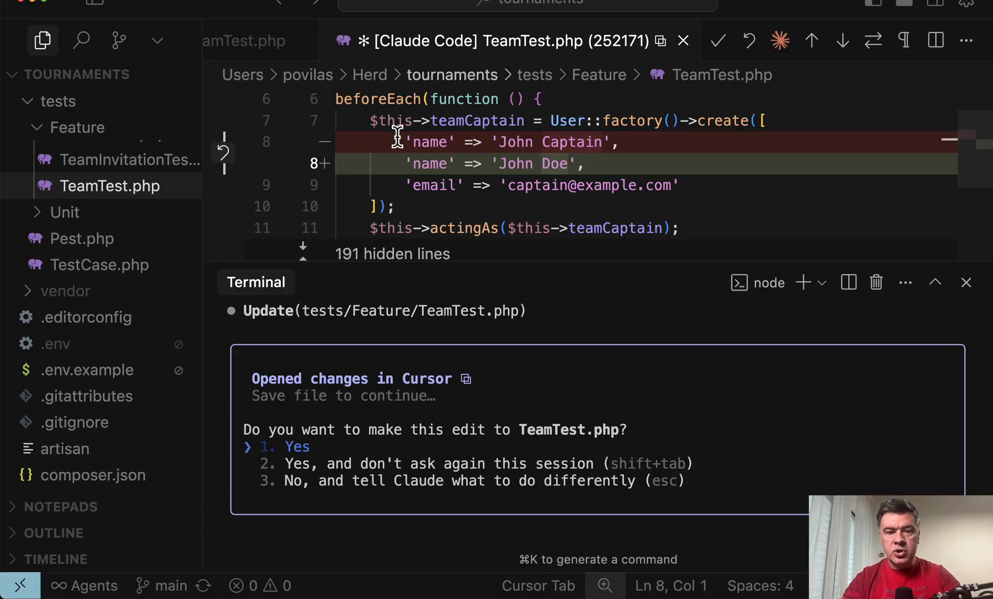
pyautogui.moveTo(535, 265)
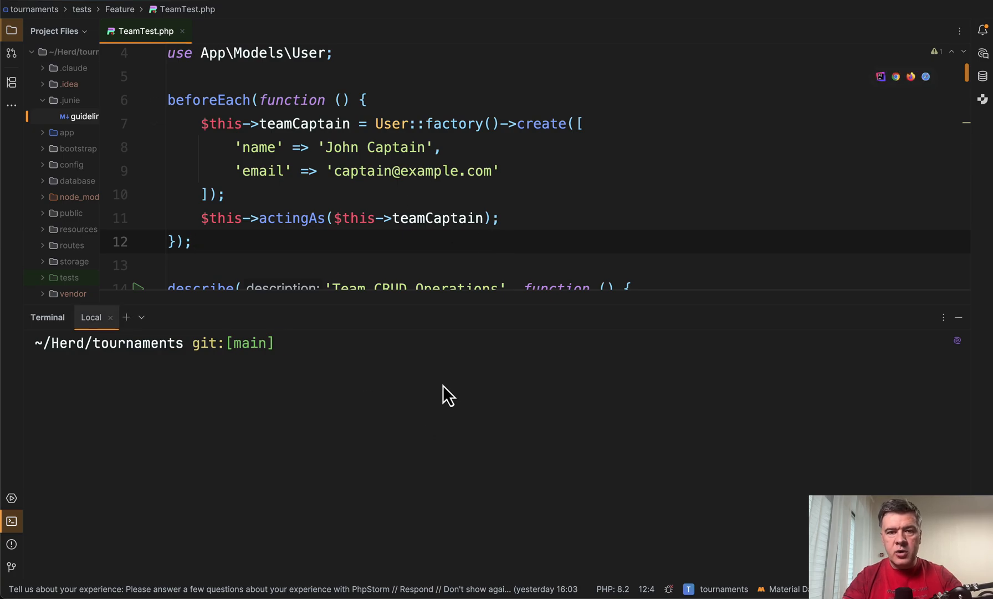
# Launch claude in PhpStorm's terminal and run /ide to connect it to PhpStorm
pyautogui.write('cl')
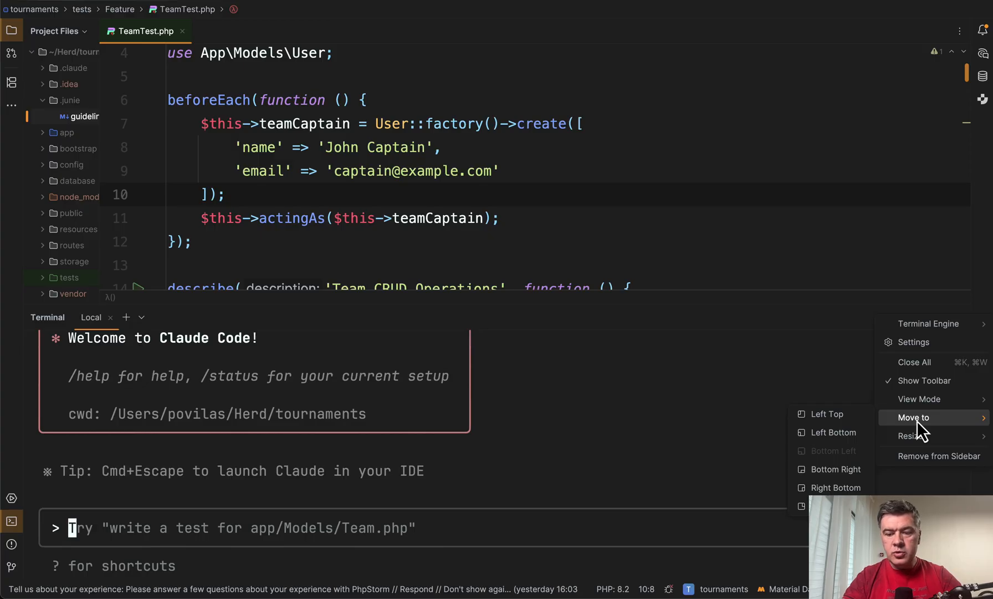
pyautogui.moveTo(834, 487)
pyautogui.write('/')
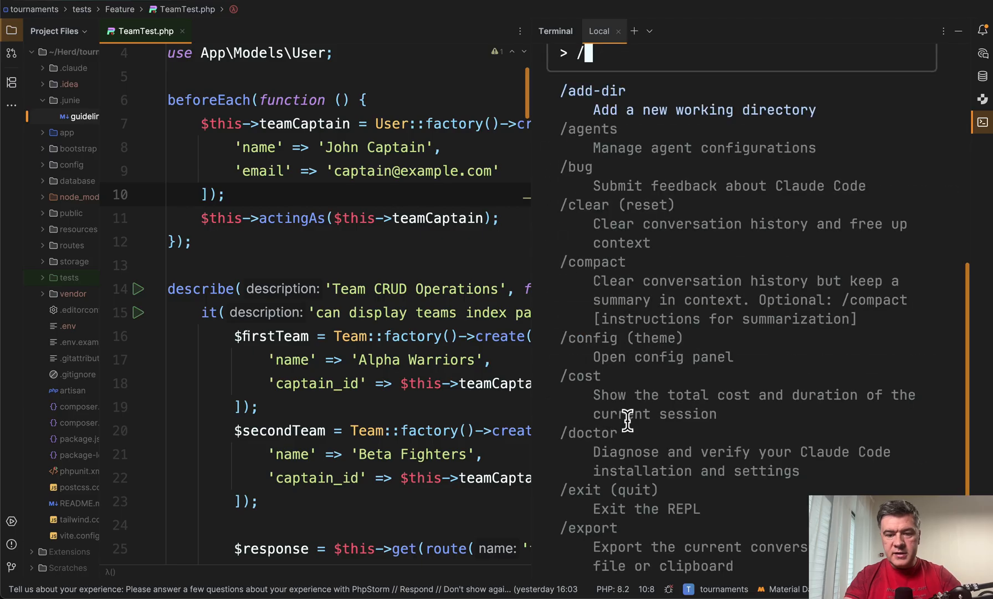
pyautogui.write('ide')
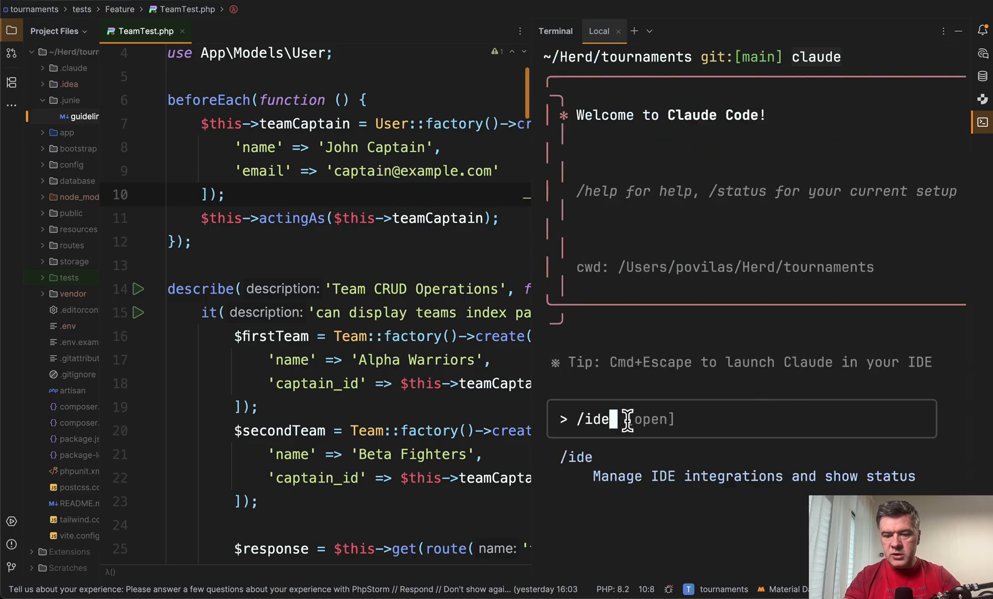
pyautogui.press('Return')
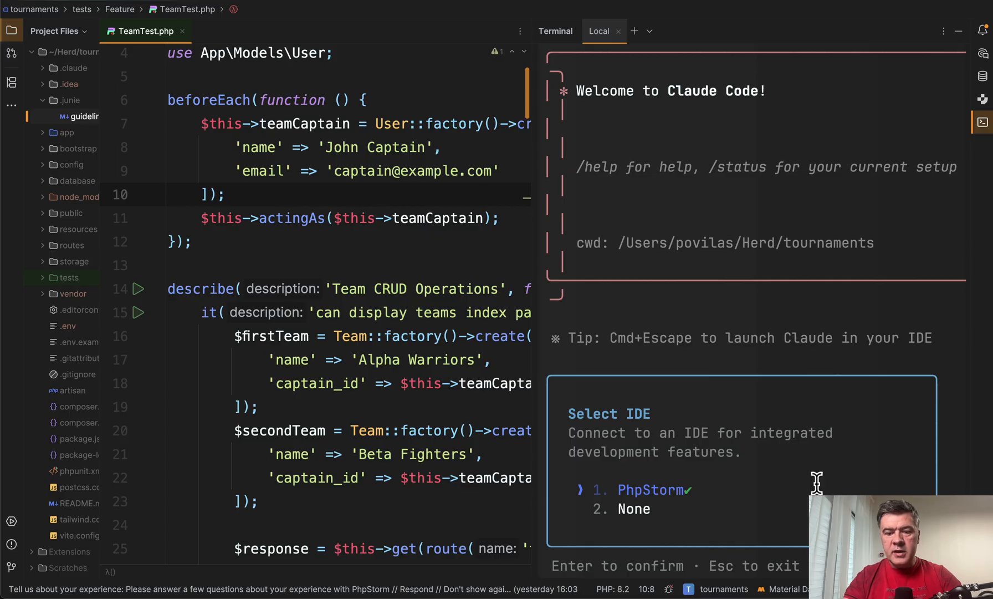
pyautogui.moveTo(659, 499)
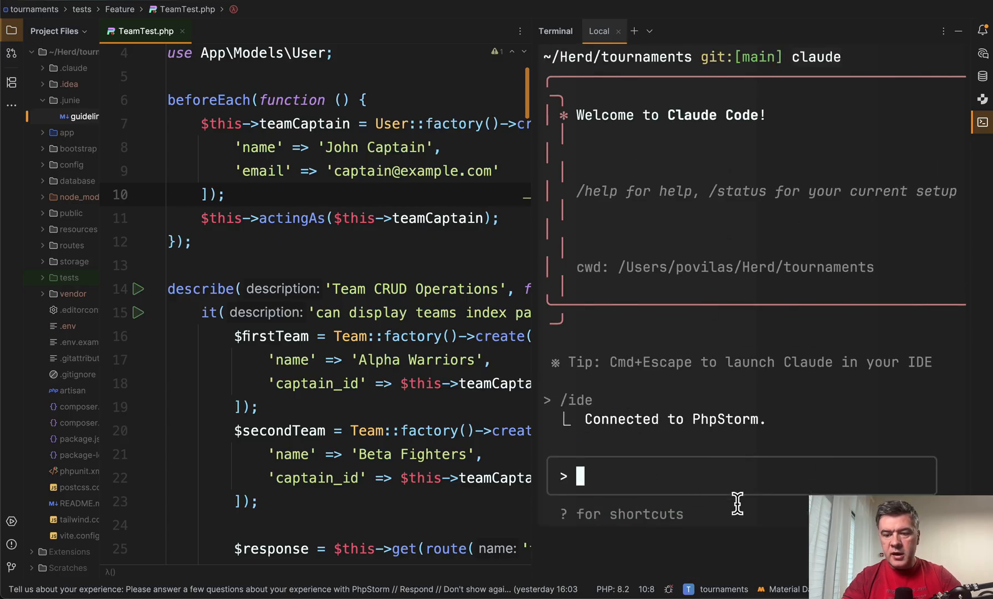
pyautogui.moveTo(646, 473)
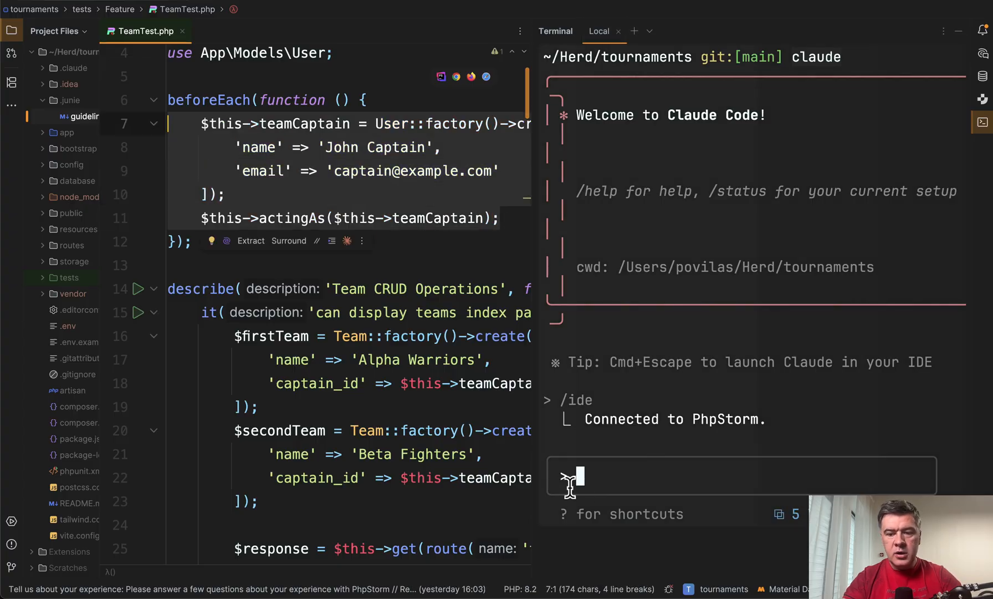
pyautogui.moveTo(695, 472)
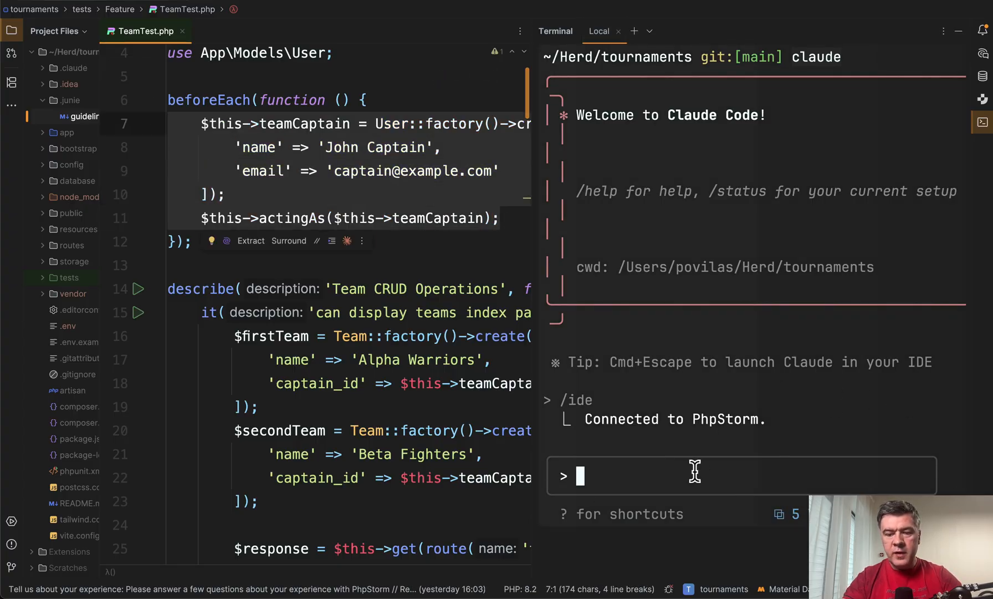
# Send Claude Code 'Change name to John Doe' for the selected TeamTest.php setup lines
pyautogui.write('Change')
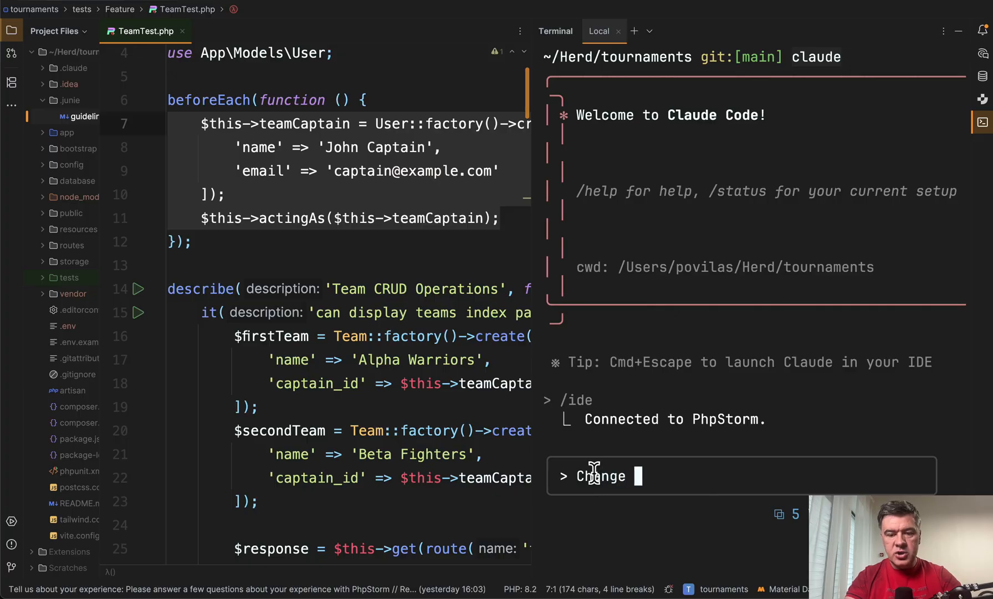
pyautogui.write('name to John')
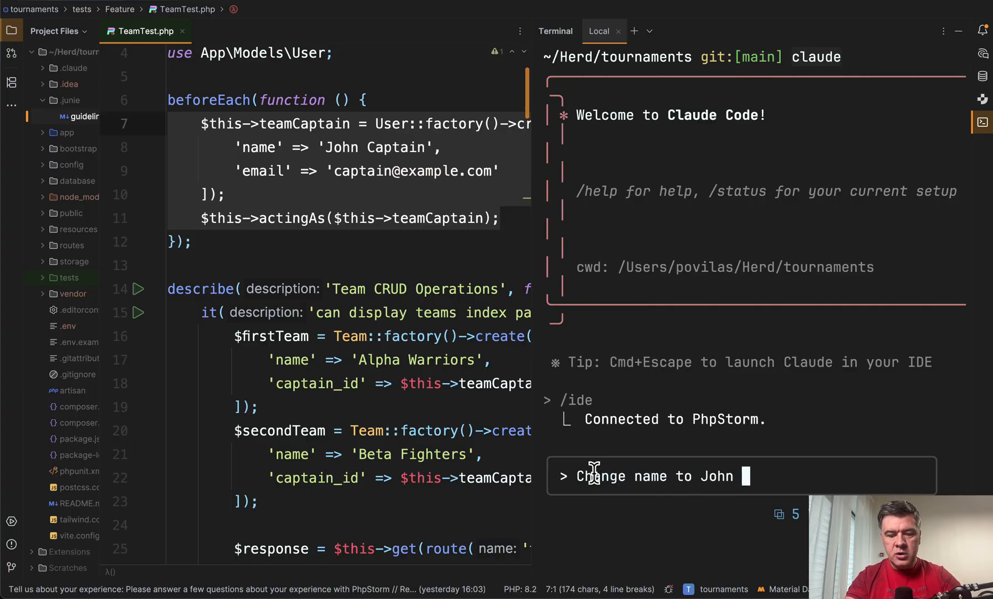
pyautogui.press('Return')
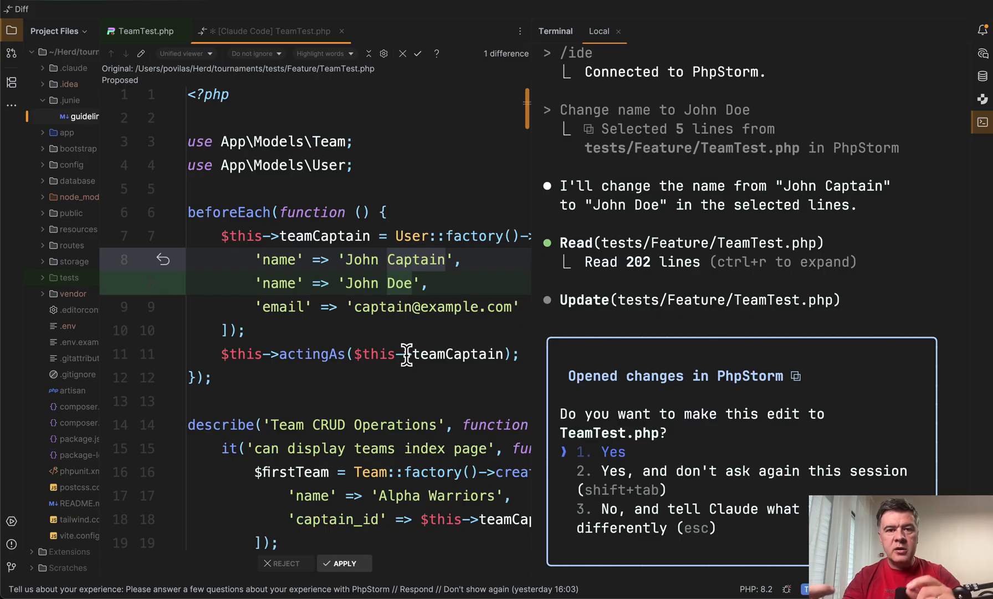
pyautogui.moveTo(356, 138)
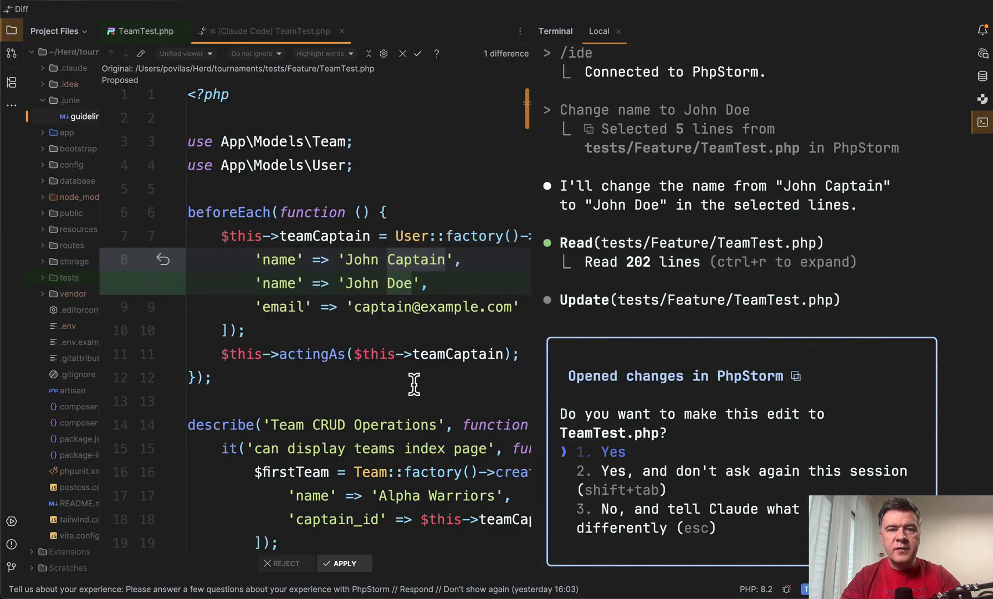
pyautogui.moveTo(348, 374)
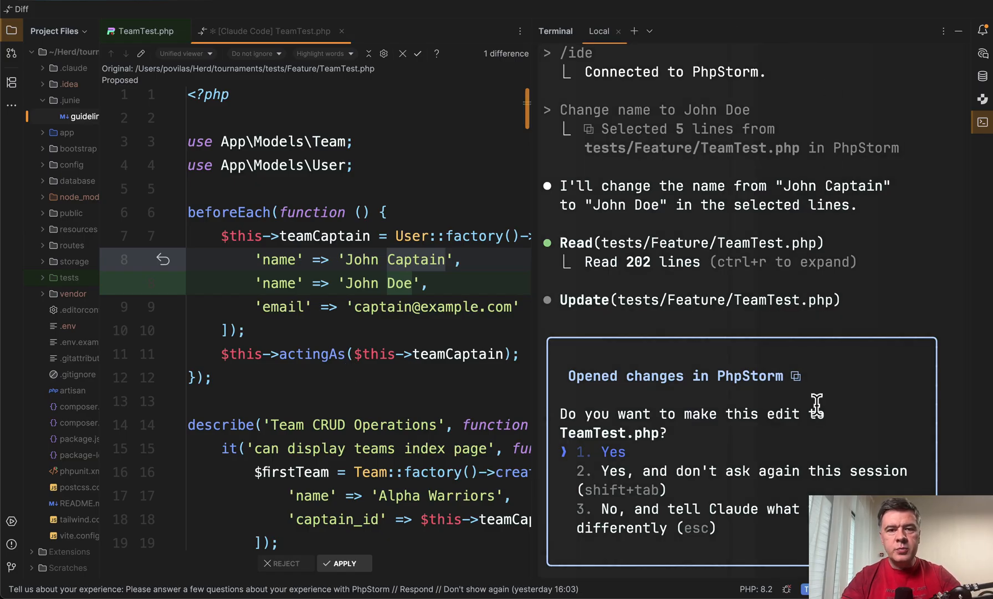
pyautogui.moveTo(836, 237)
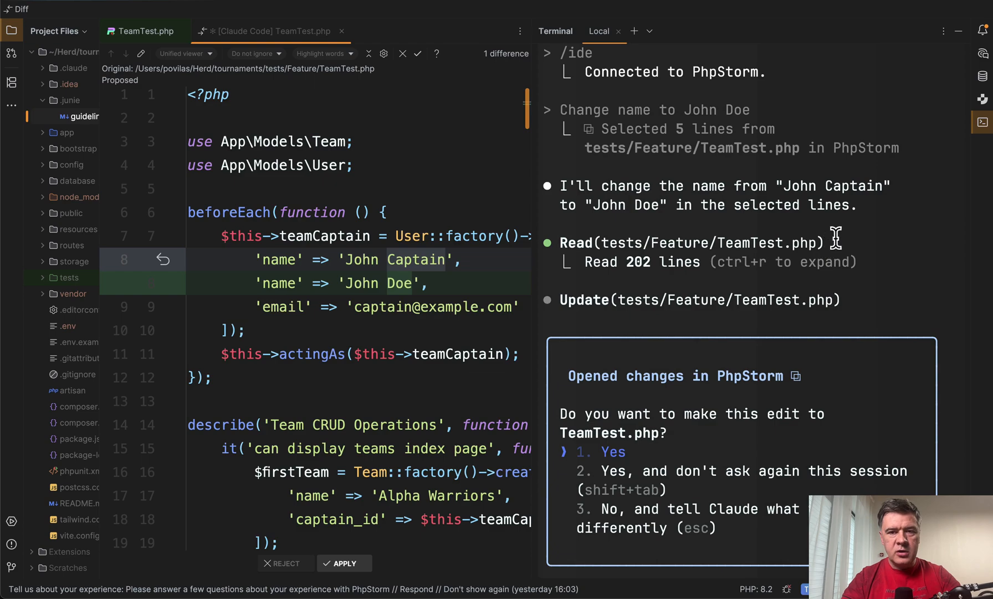
pyautogui.moveTo(673, 224)
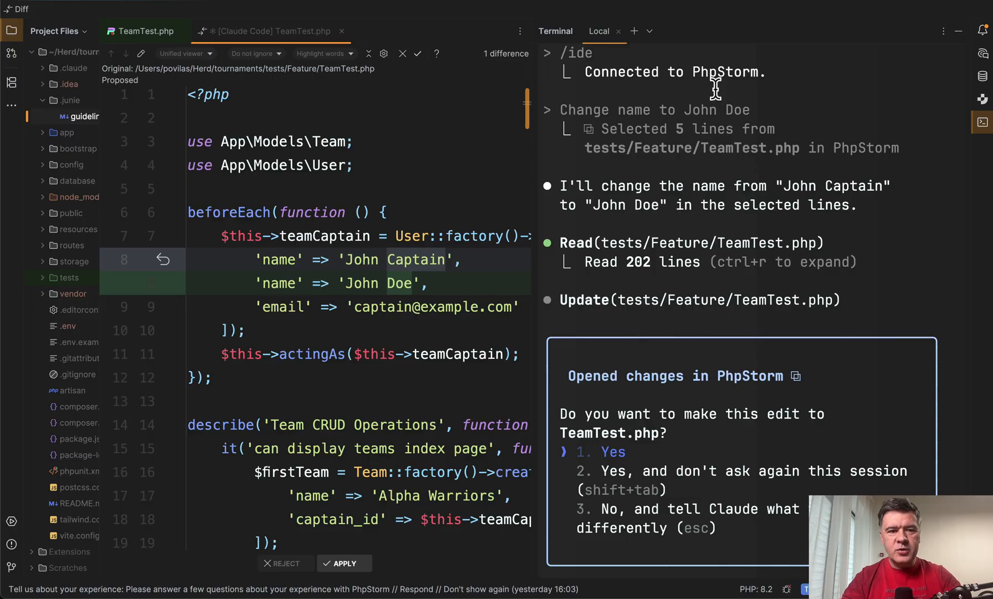
pyautogui.moveTo(441, 192)
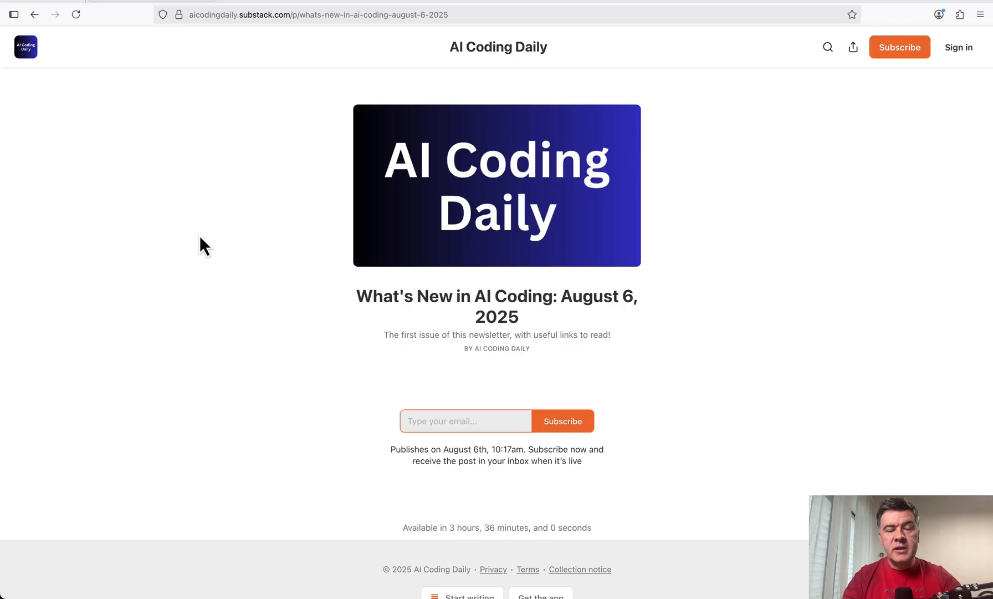
pyautogui.moveTo(689, 12)
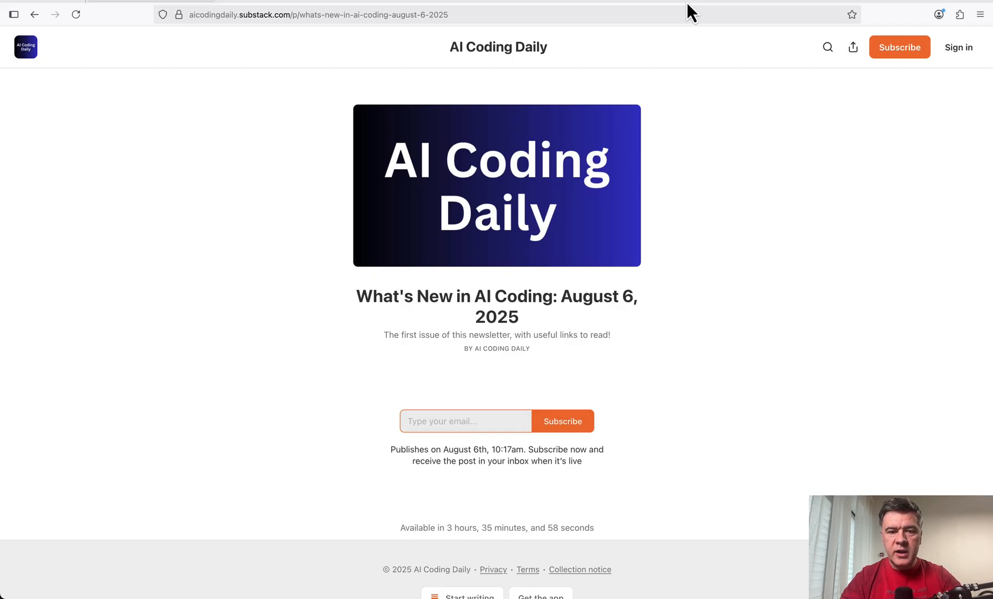
pyautogui.moveTo(240, 300)
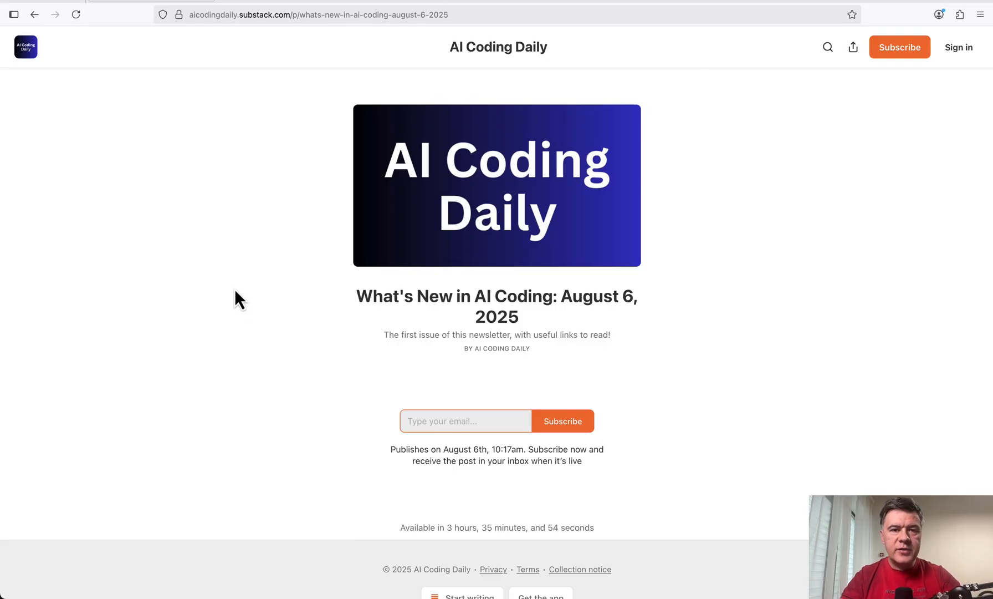
pyautogui.moveTo(653, 332)
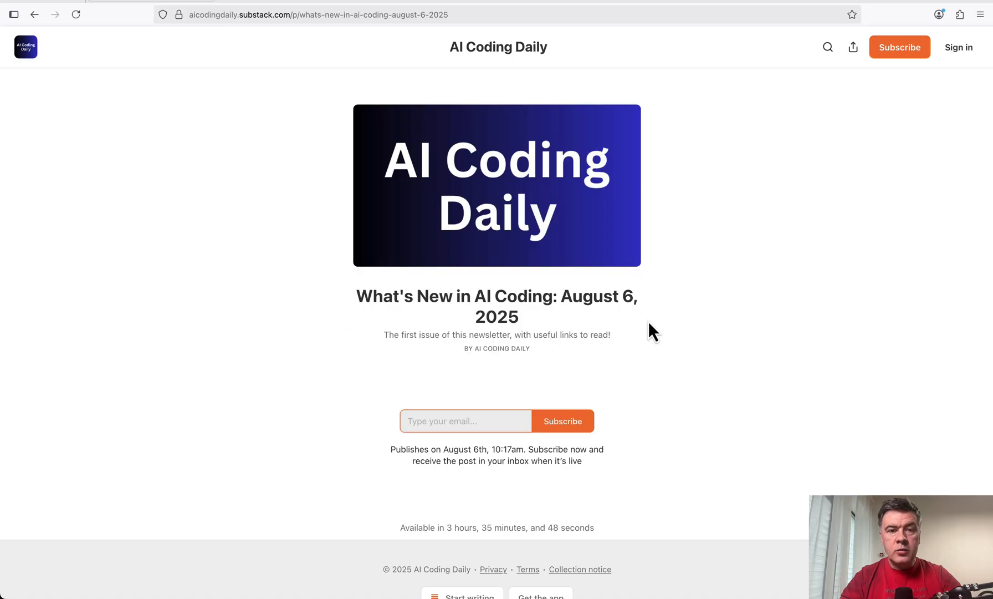
pyautogui.moveTo(191, 389)
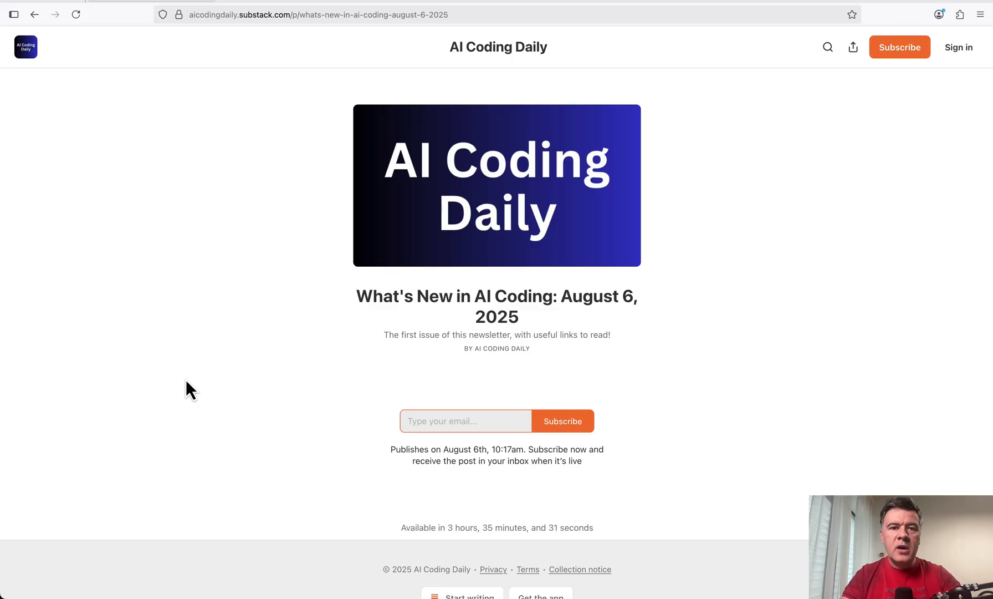
pyautogui.moveTo(256, 428)
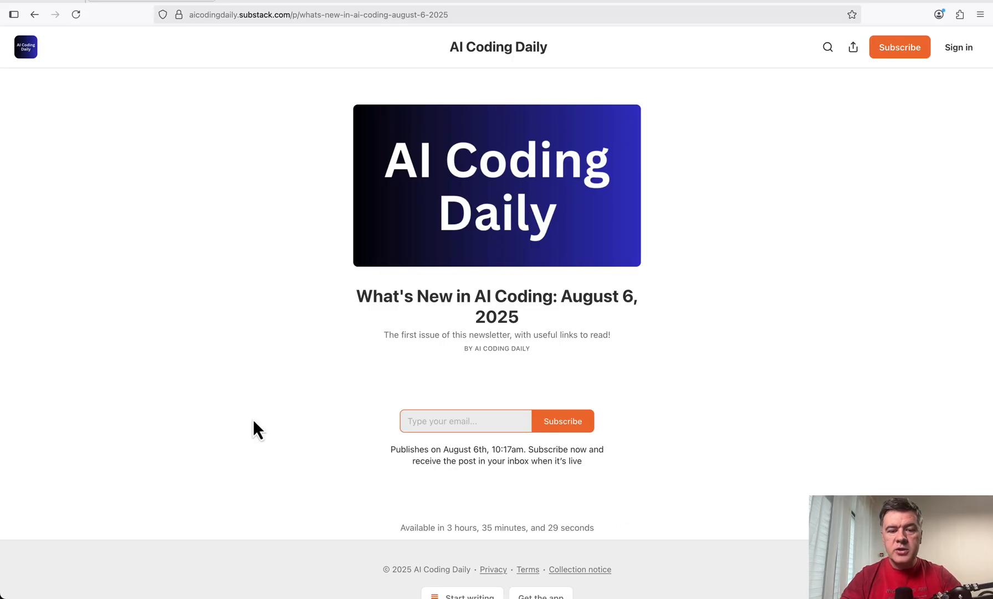
pyautogui.moveTo(367, 459)
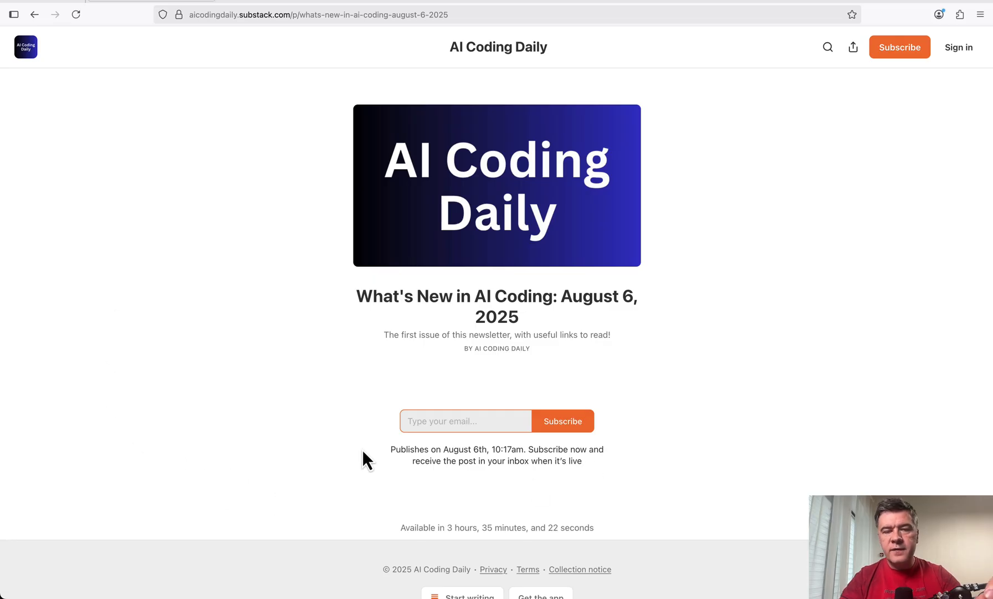
pyautogui.moveTo(271, 449)
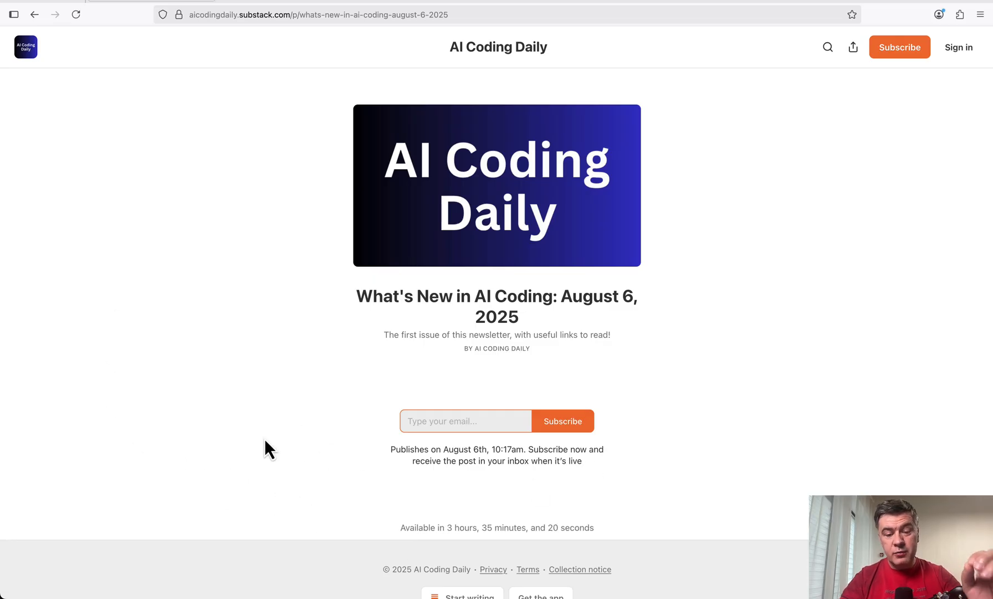